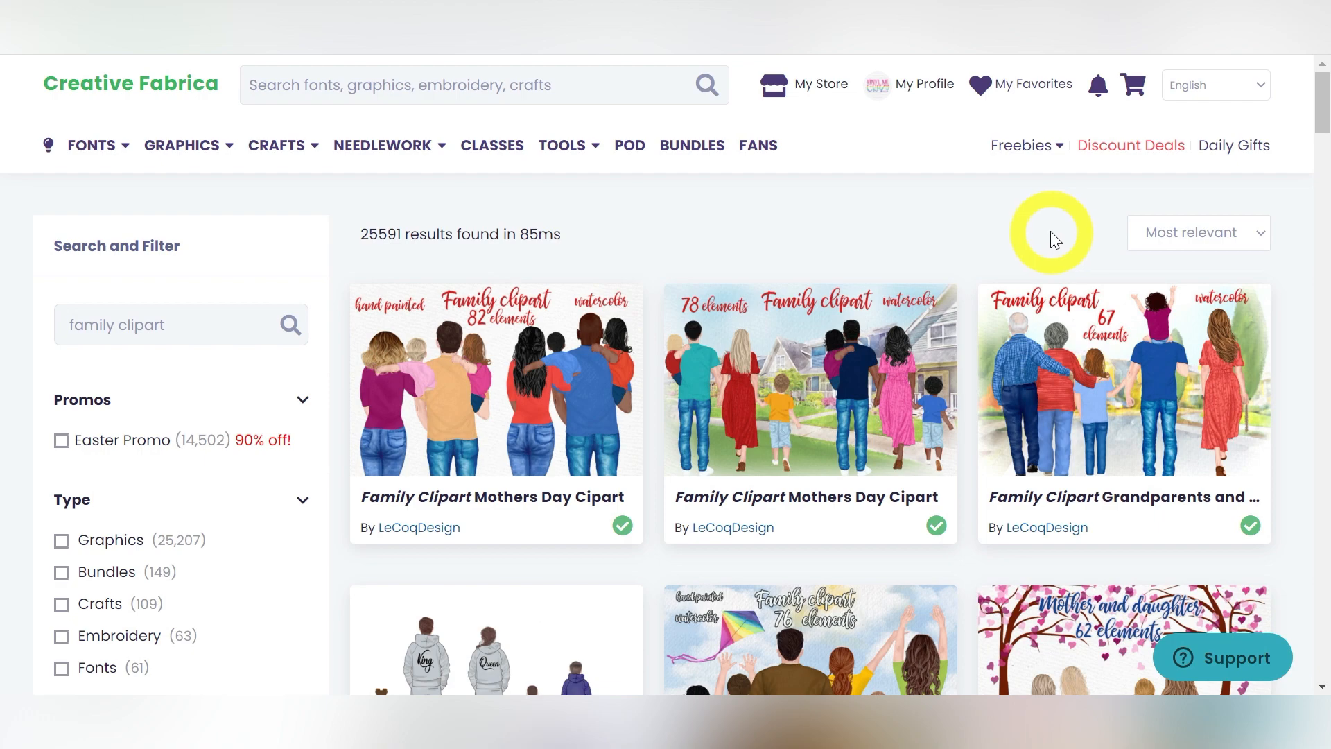
Open the Family Clipart, Father's Day, Mom Day product page on Creative Fabrica.
scroll("down", 3)
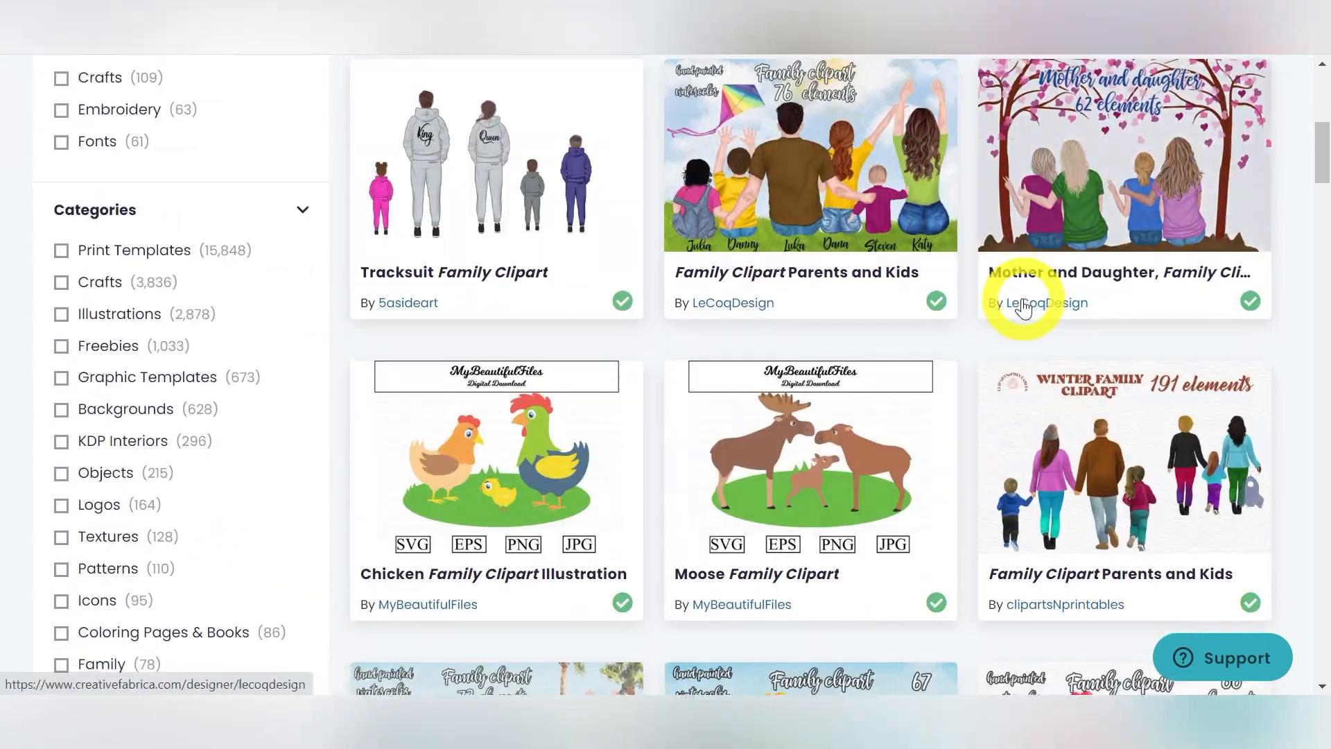
scroll("down", 3)
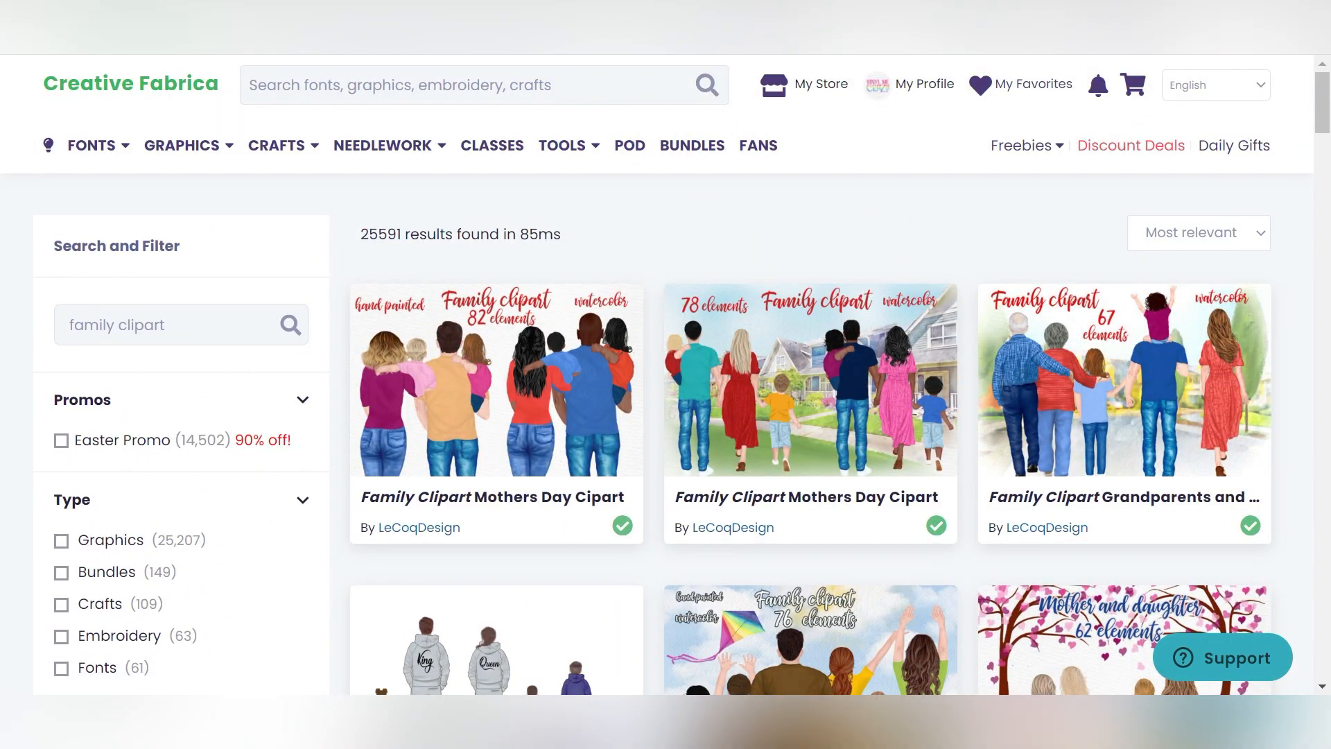
left_click(496, 396)
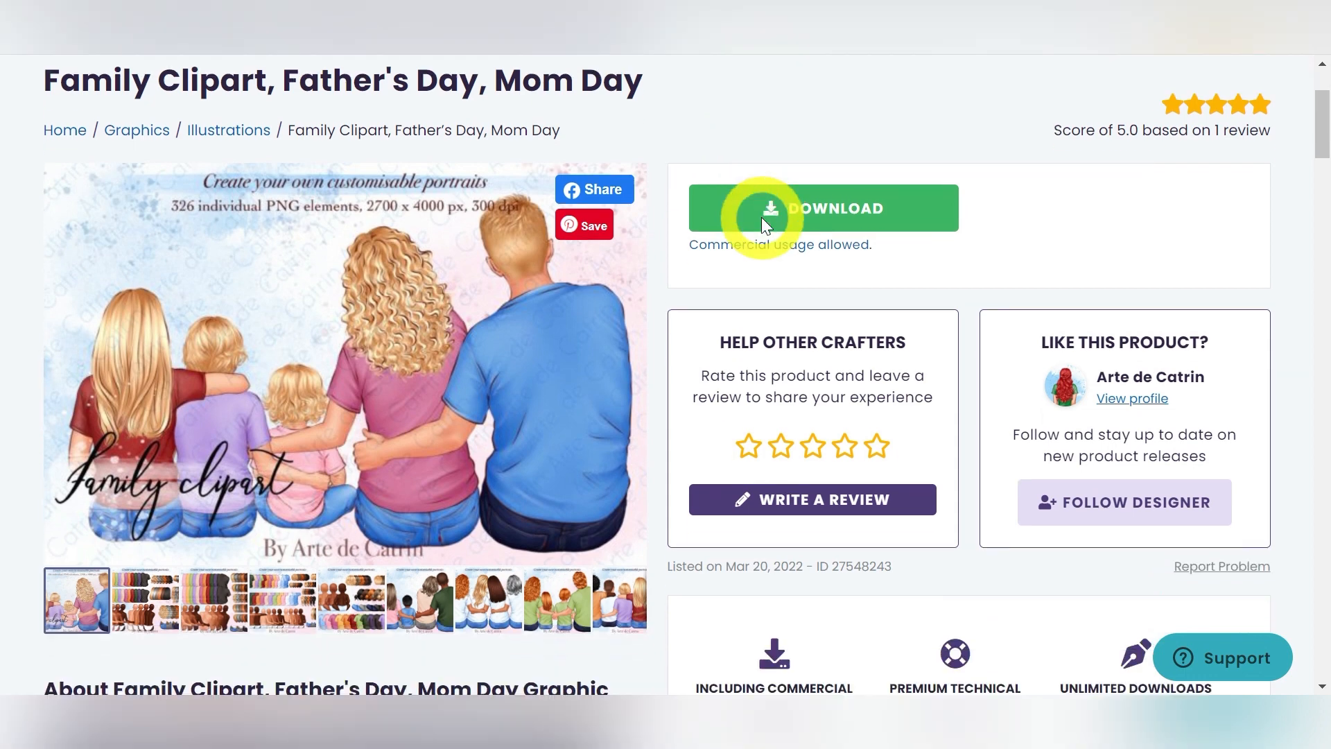
scroll("down", 3)
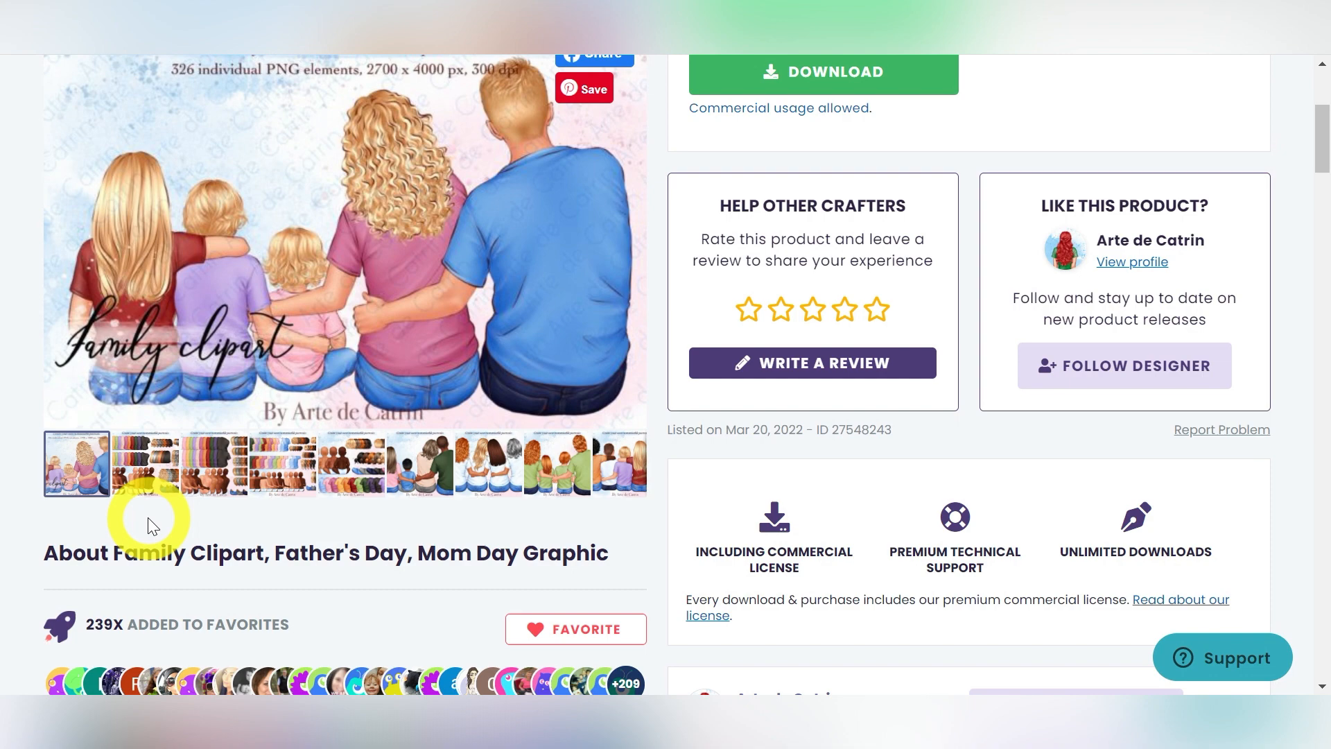
Browse the gallery previews, including the Best Friends cards and the bodies, hair and shirts sheet.
left_click(145, 463)
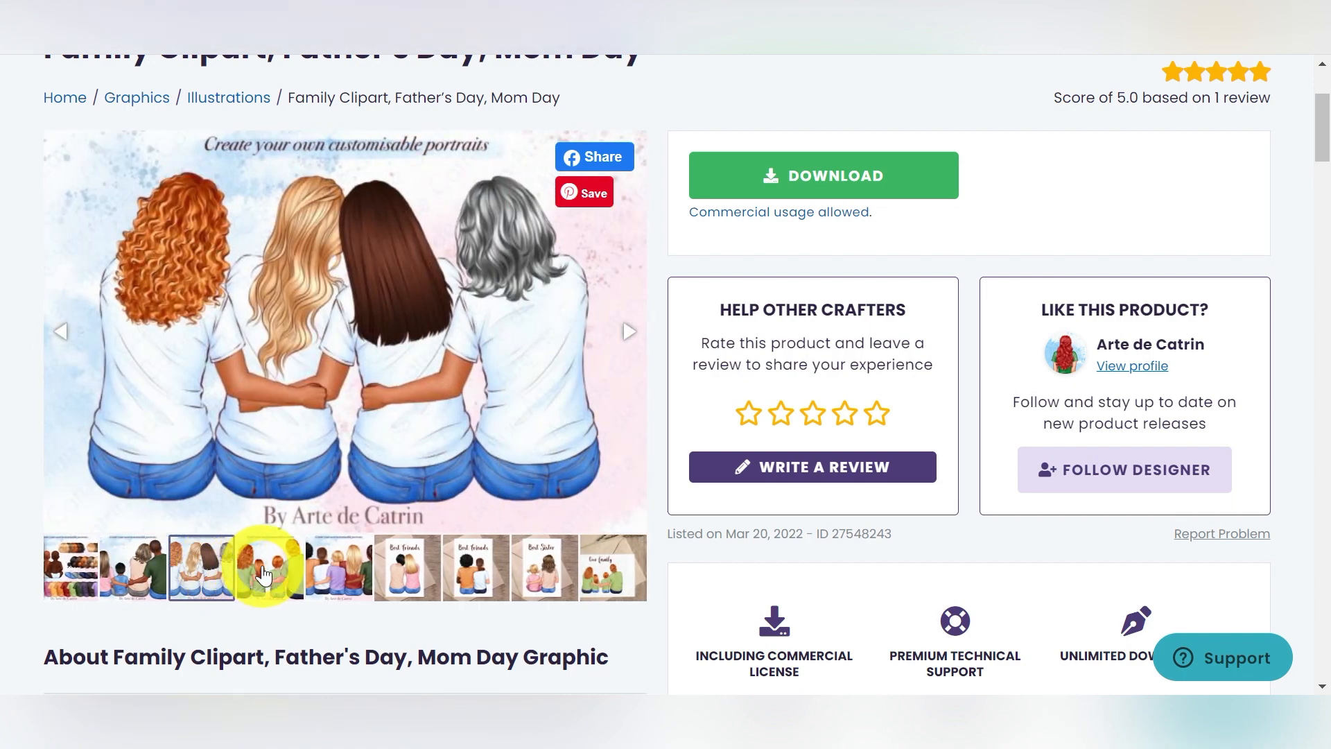
left_click(408, 567)
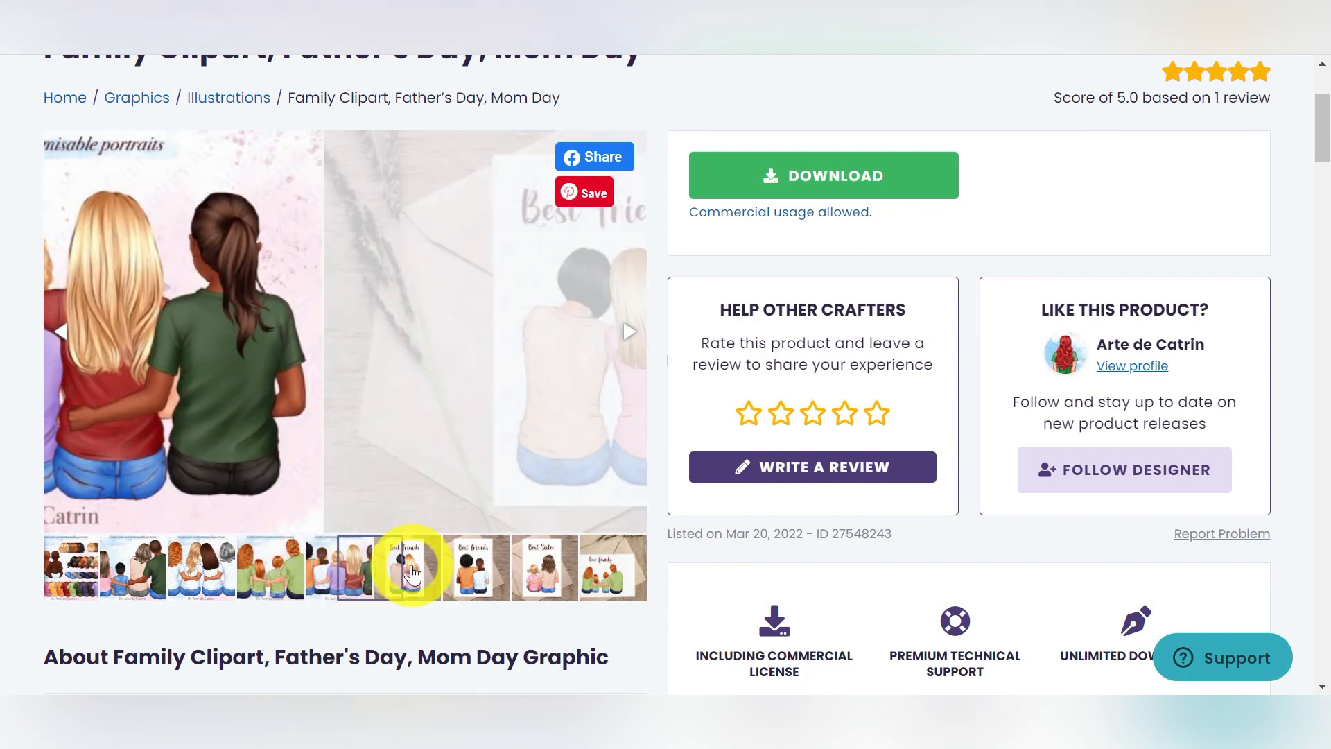
left_click(475, 568)
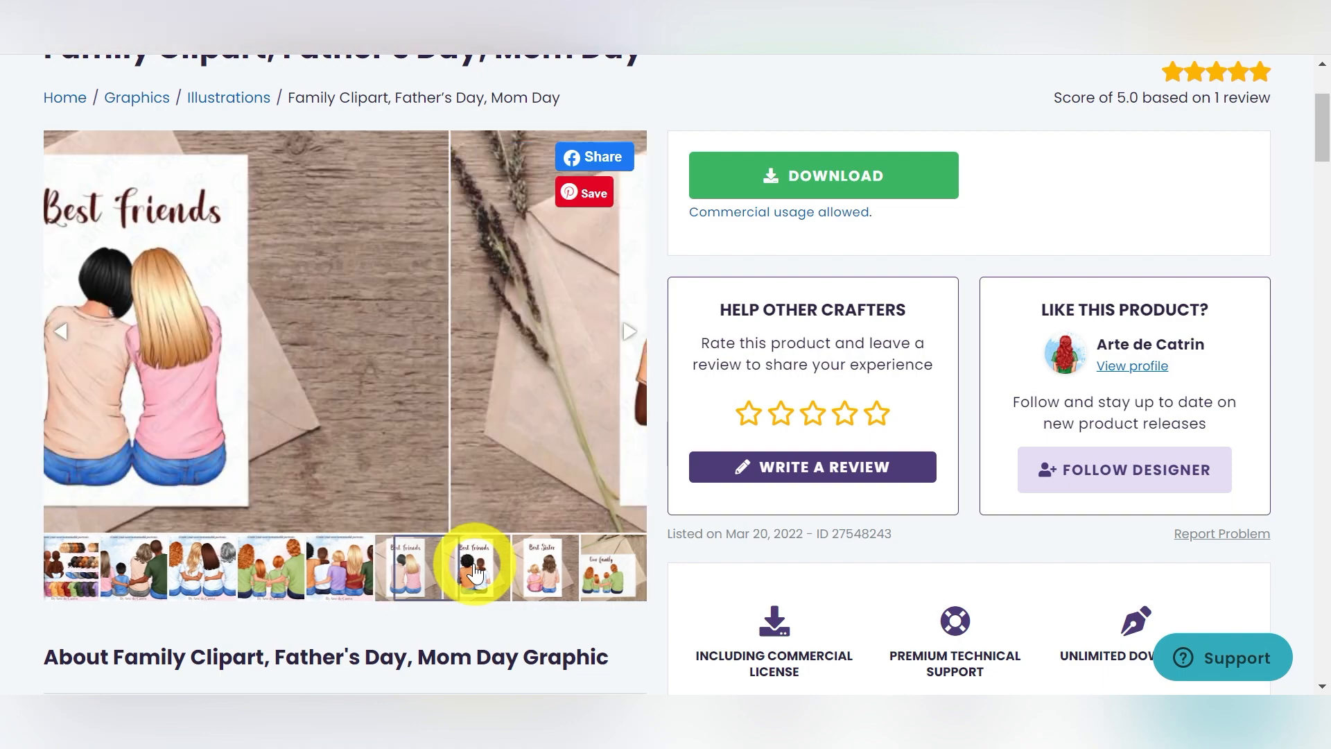
left_click(476, 567)
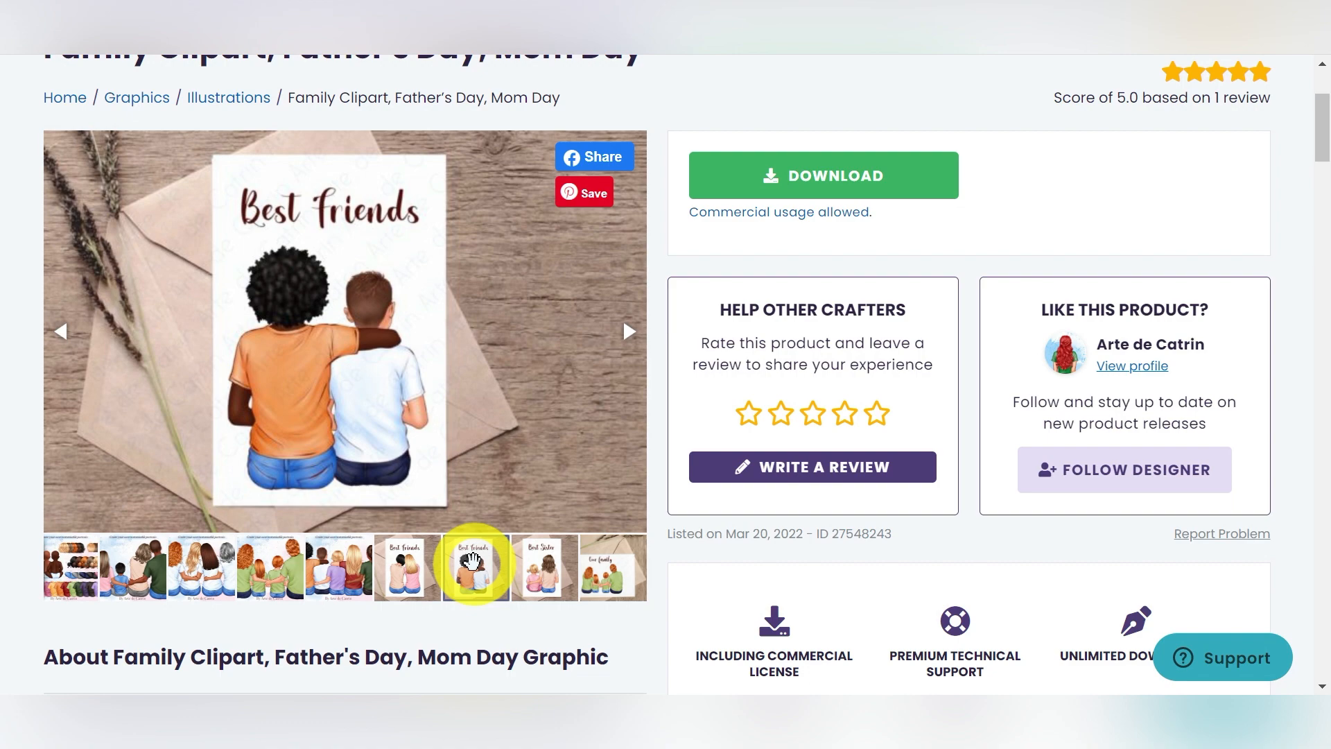
left_click(544, 567)
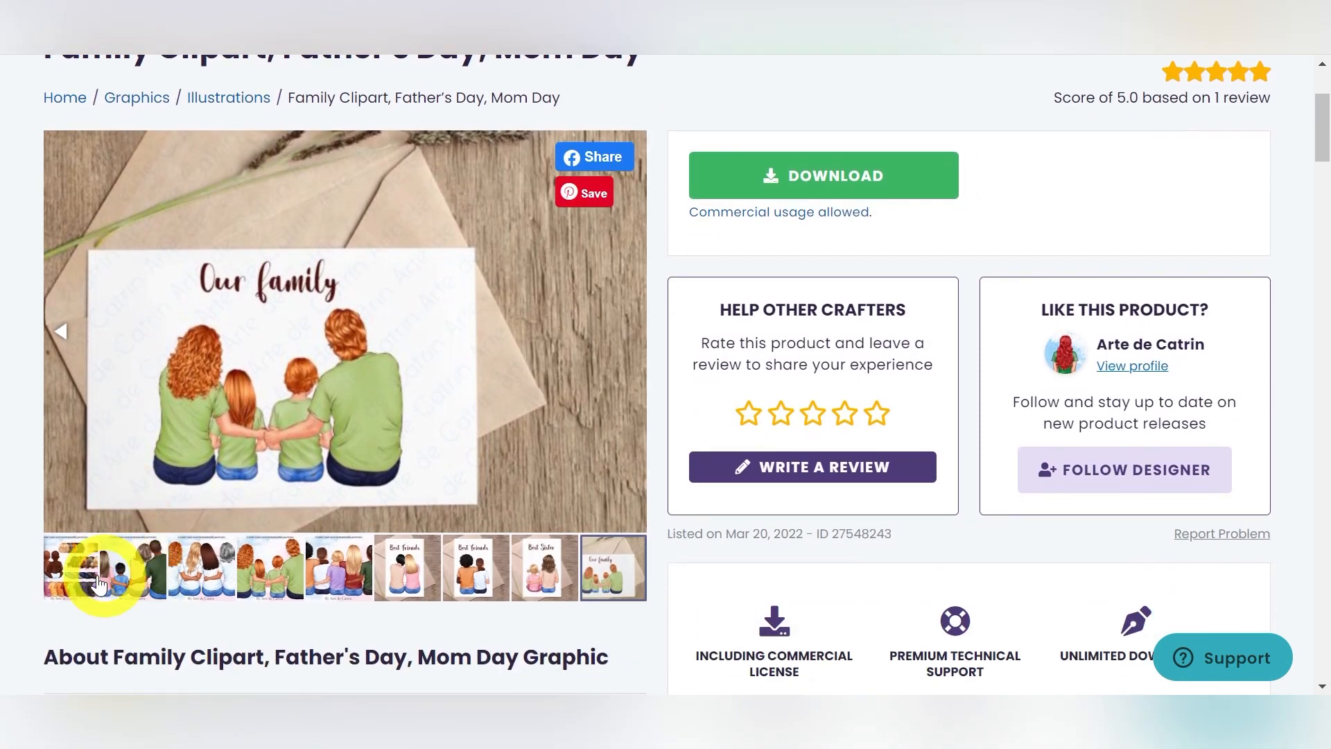
left_click(87, 568)
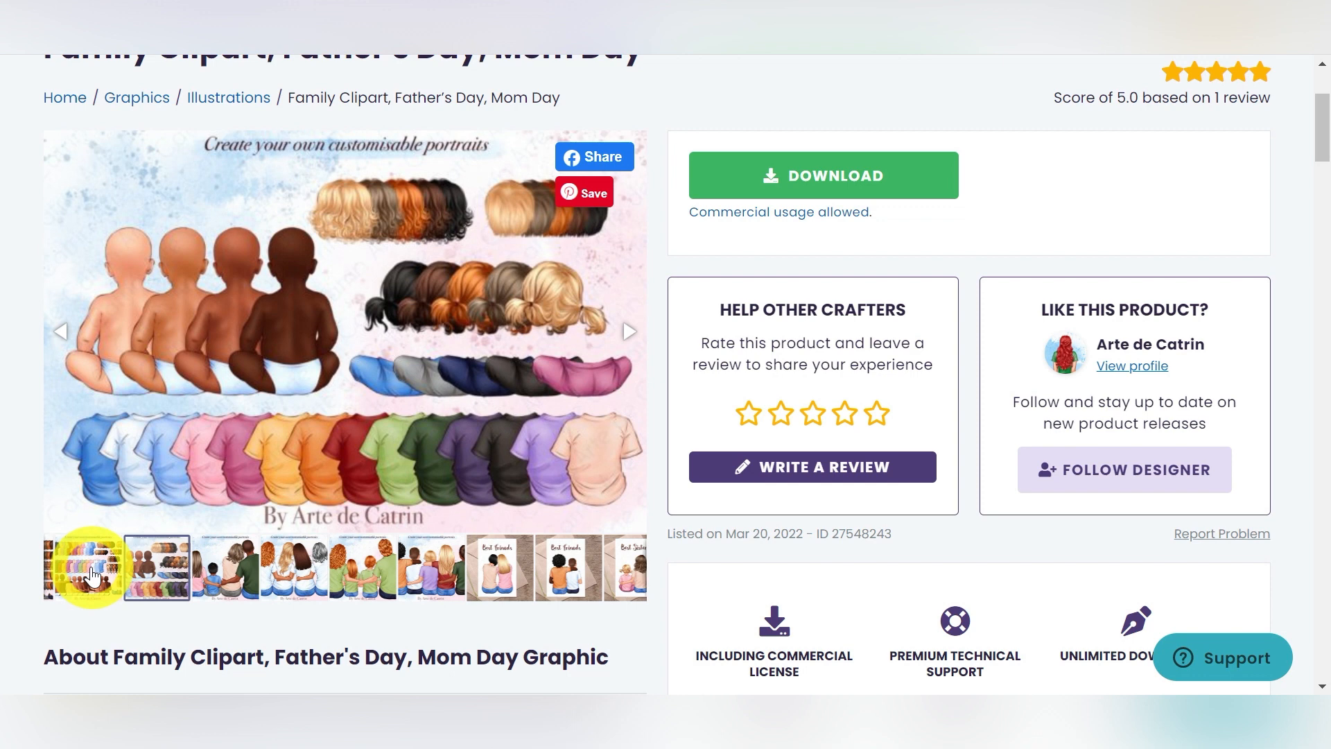
left_click(156, 567)
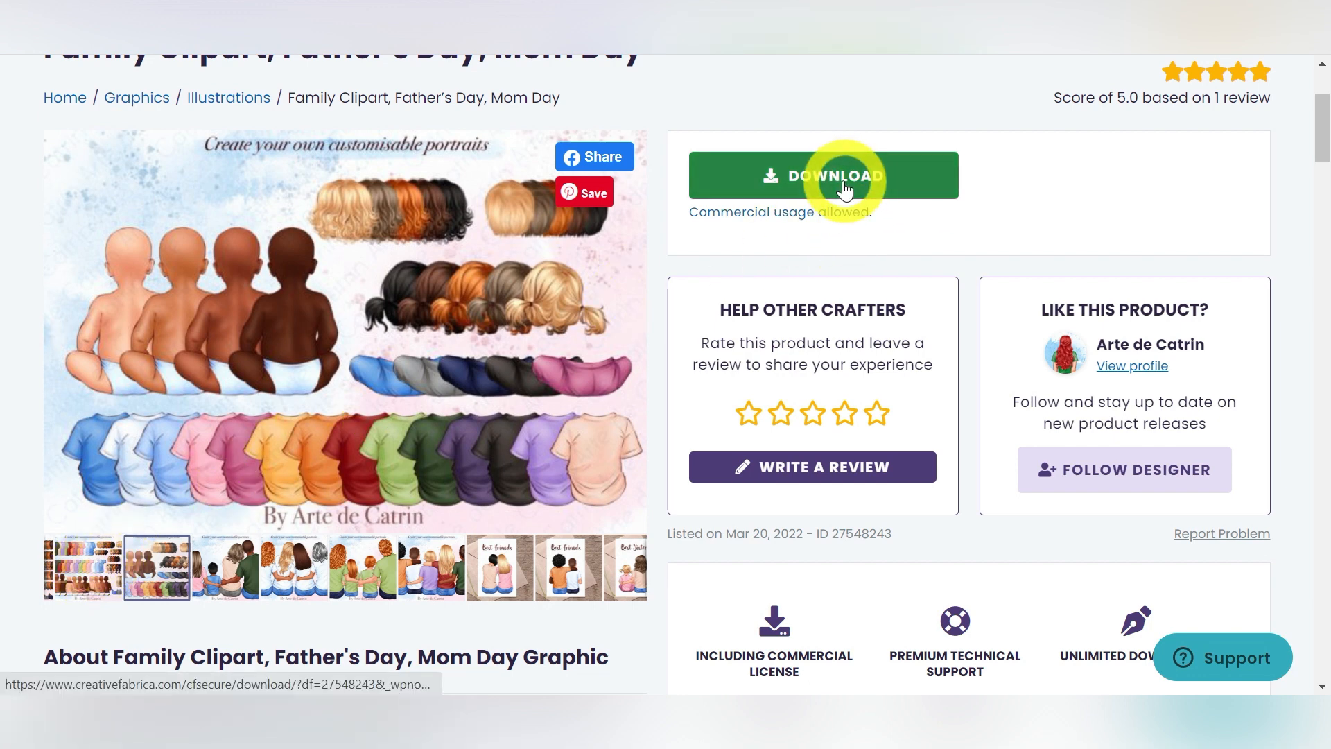
left_click(841, 176)
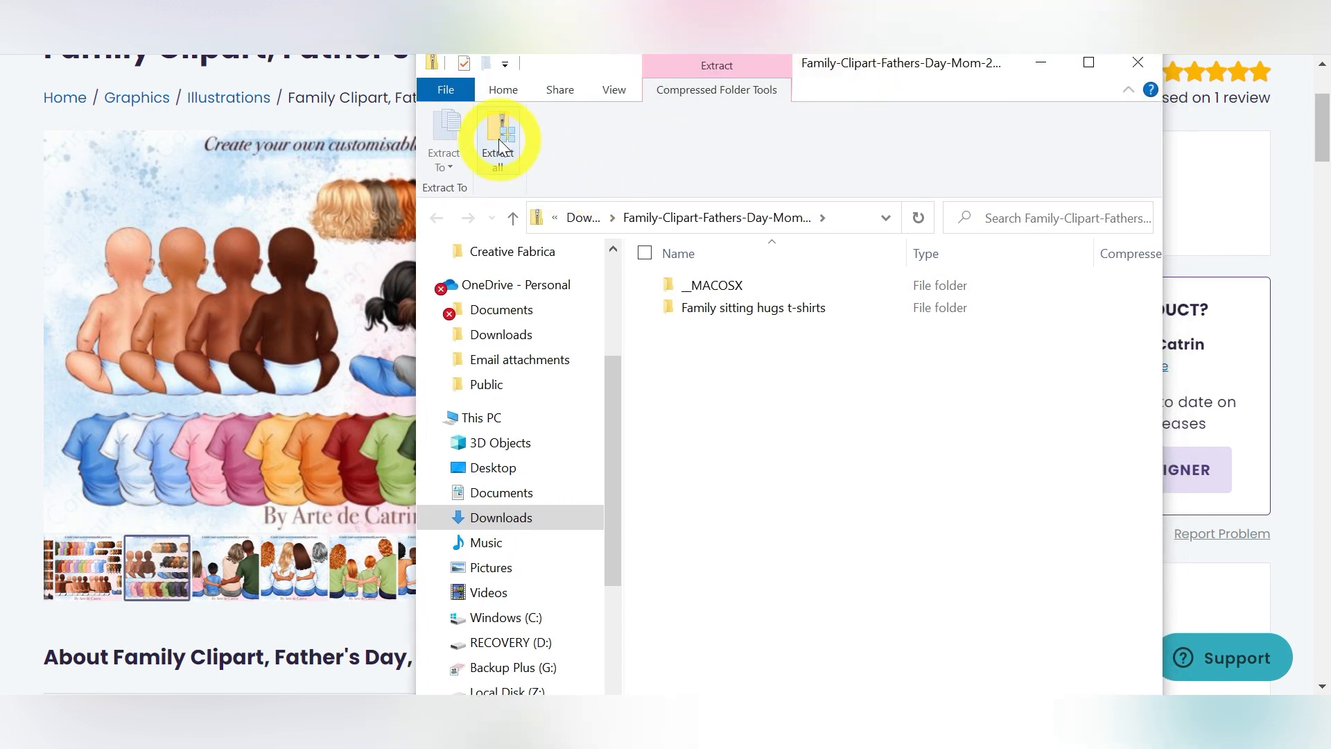
Extract the Family Clipart zip into its suggested Downloads folder.
left_click(498, 138)
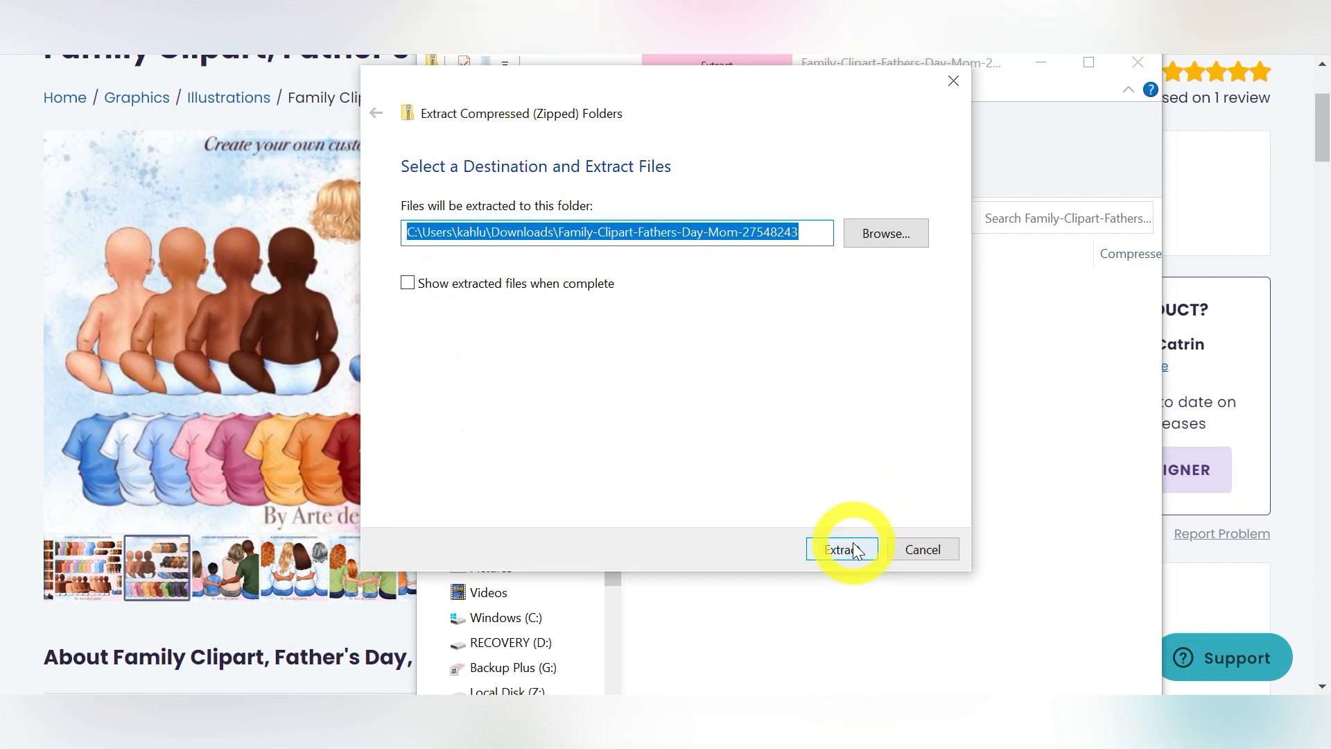
left_click(842, 550)
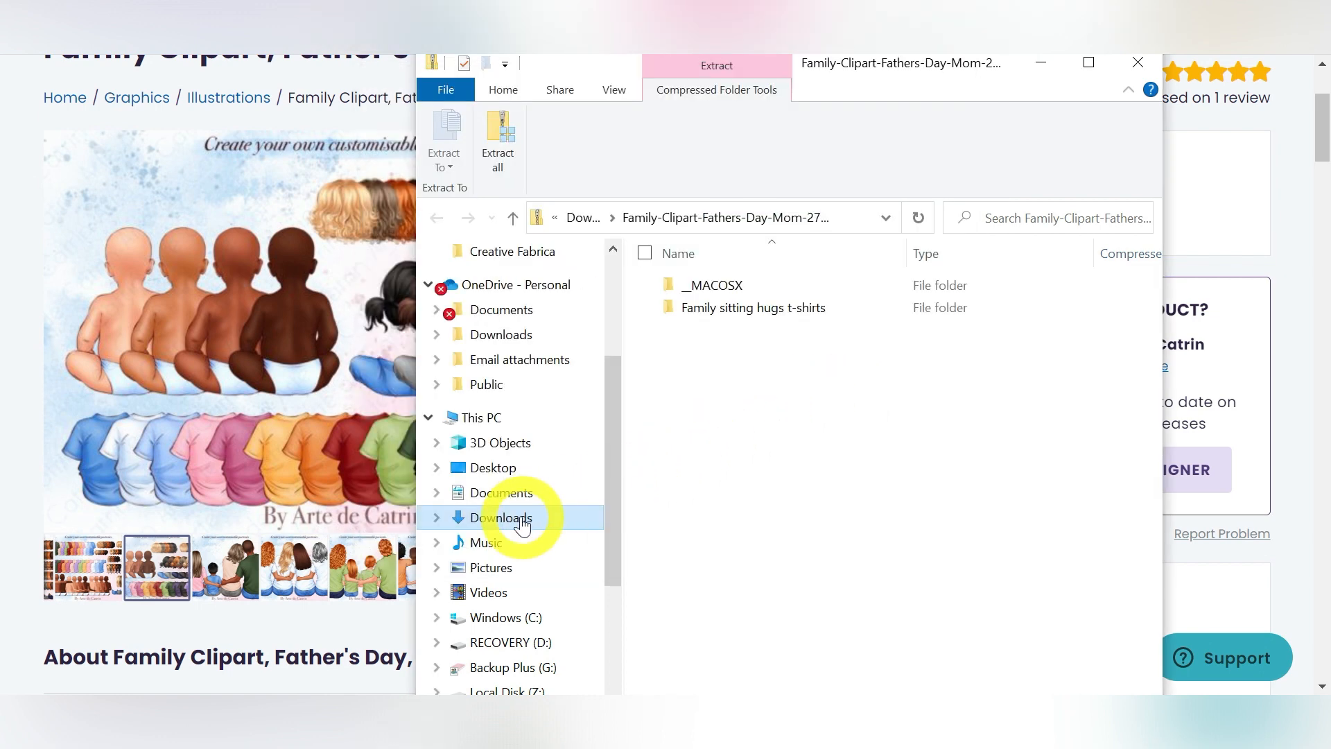
Open the extracted Family Clipart folder from Downloads.
left_click(500, 517)
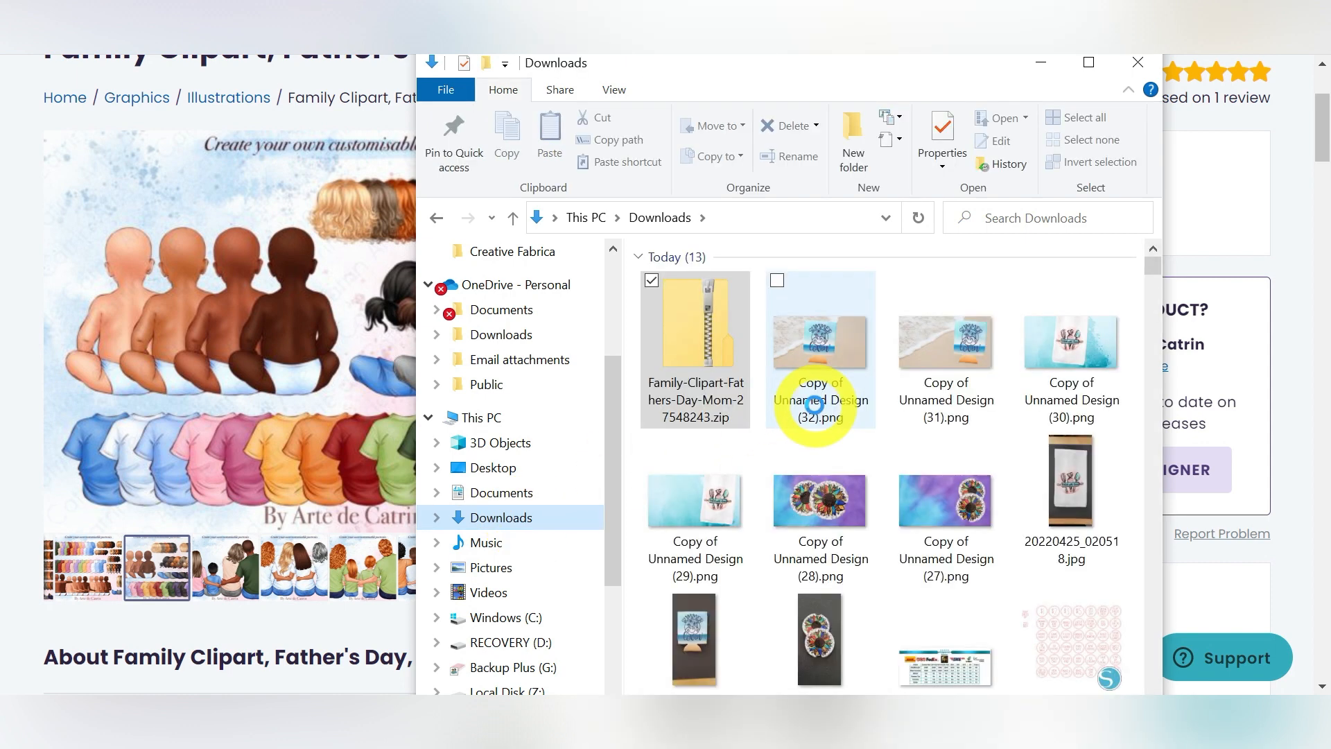
left_click(694, 346)
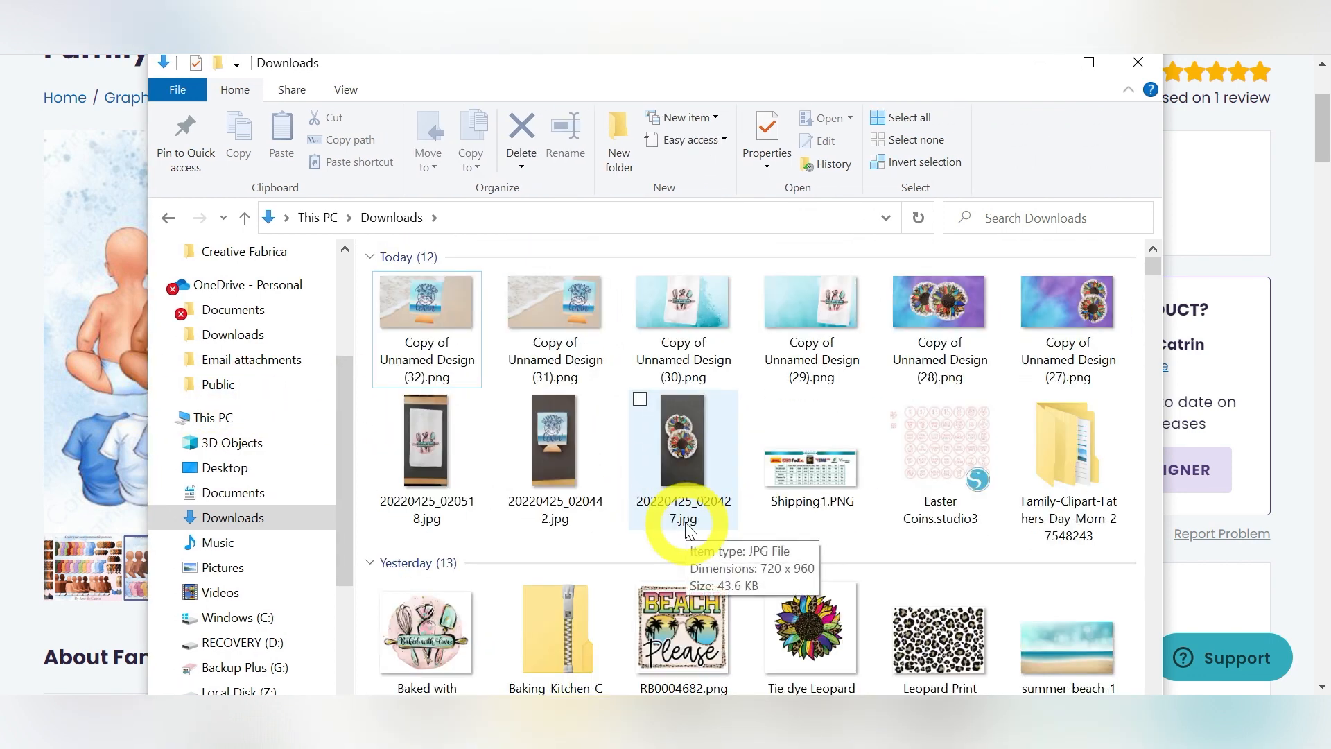
left_click(1050, 477)
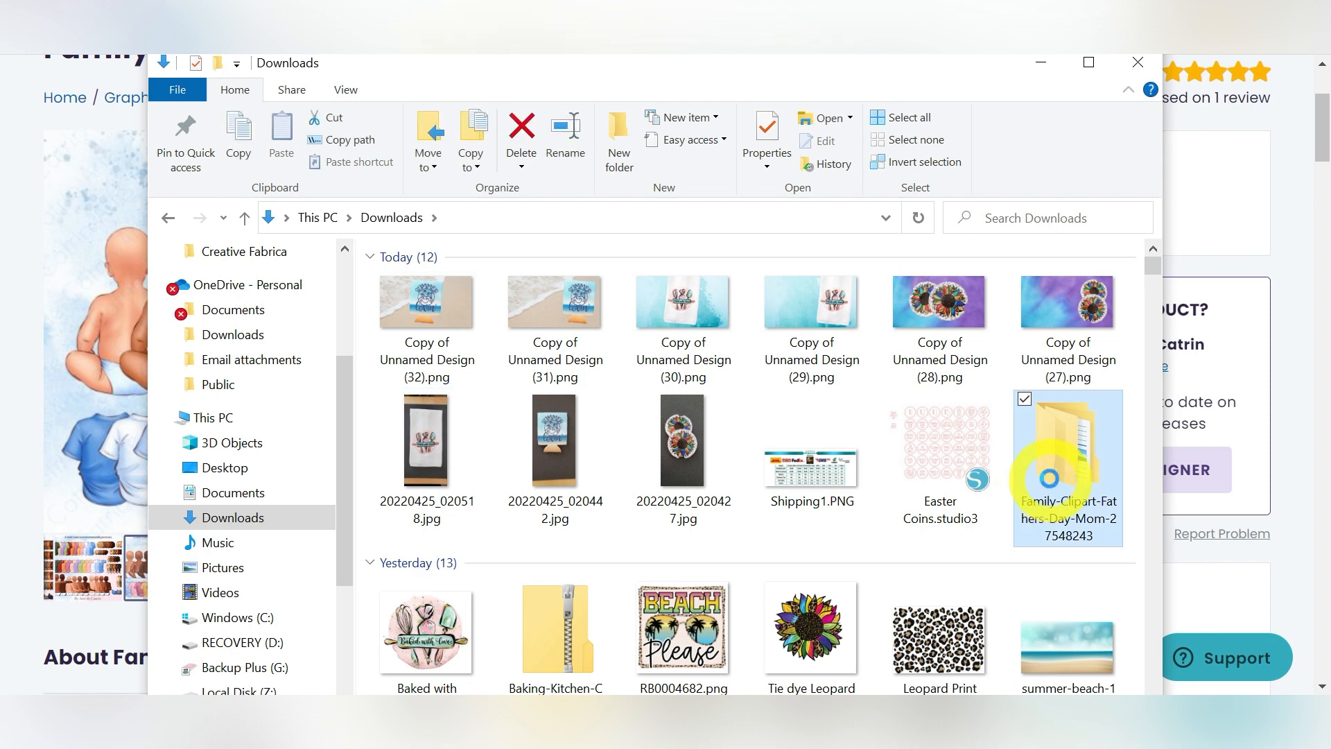
double_click(1068, 460)
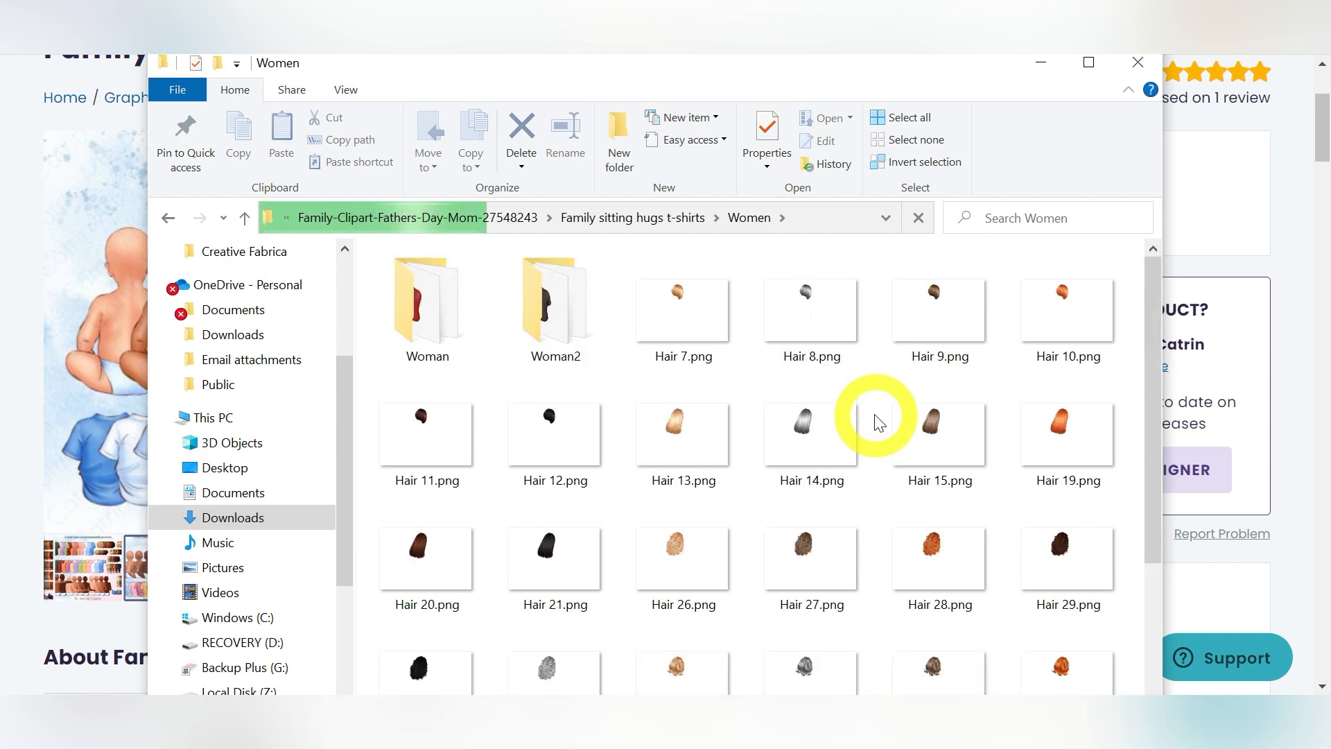
double_click(555, 301)
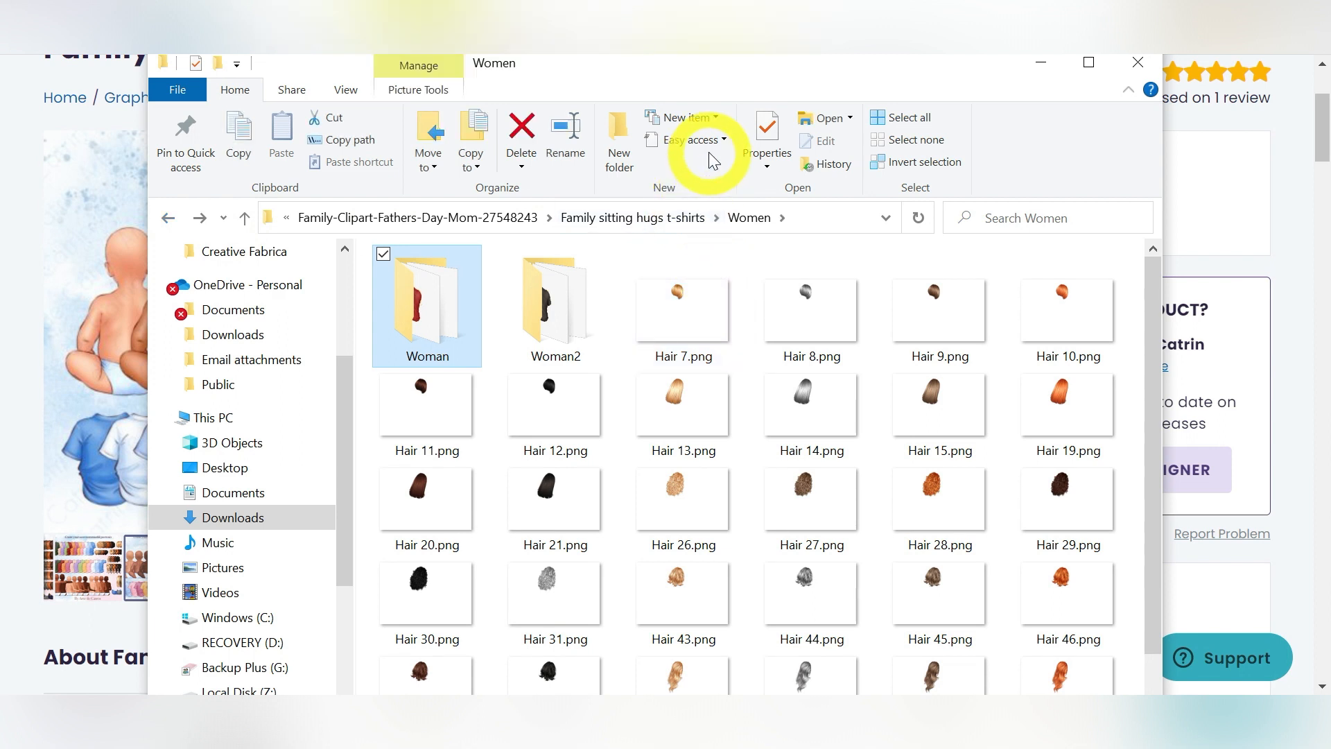
mouse_move(700, 140)
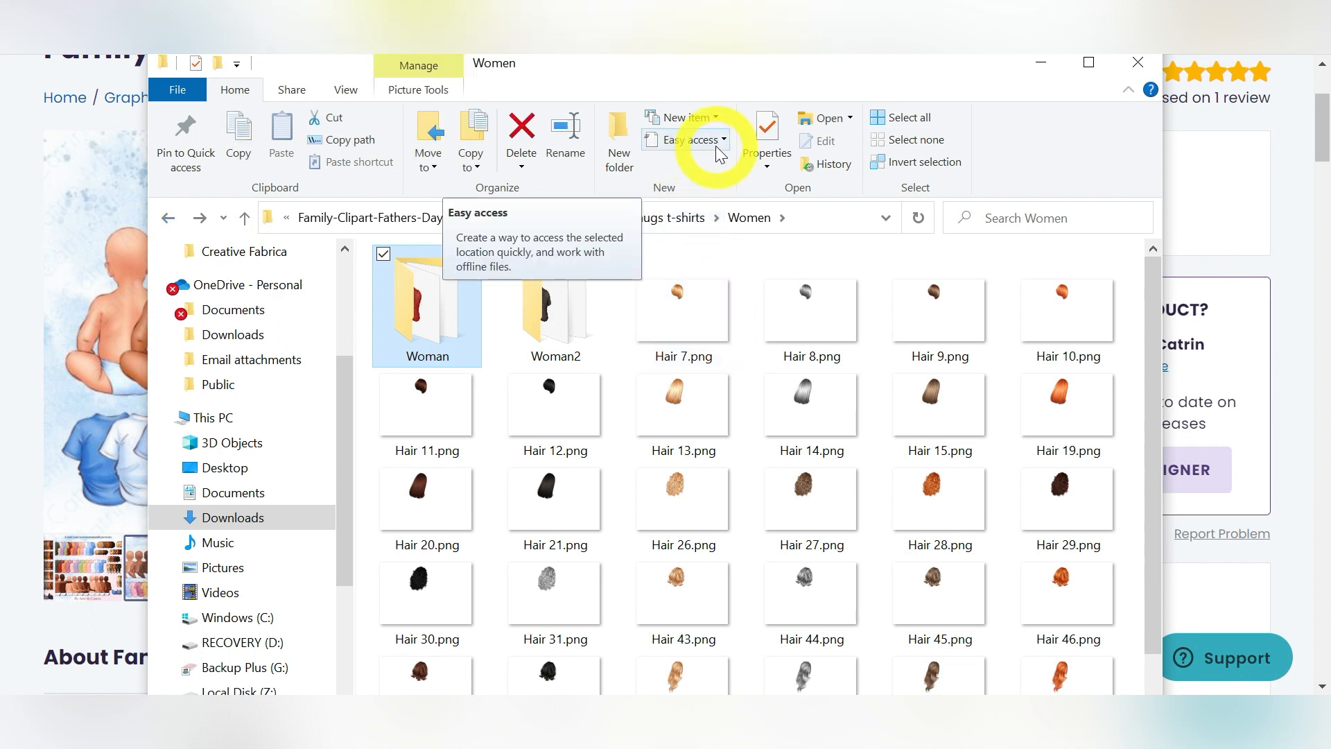
mouse_move(784, 85)
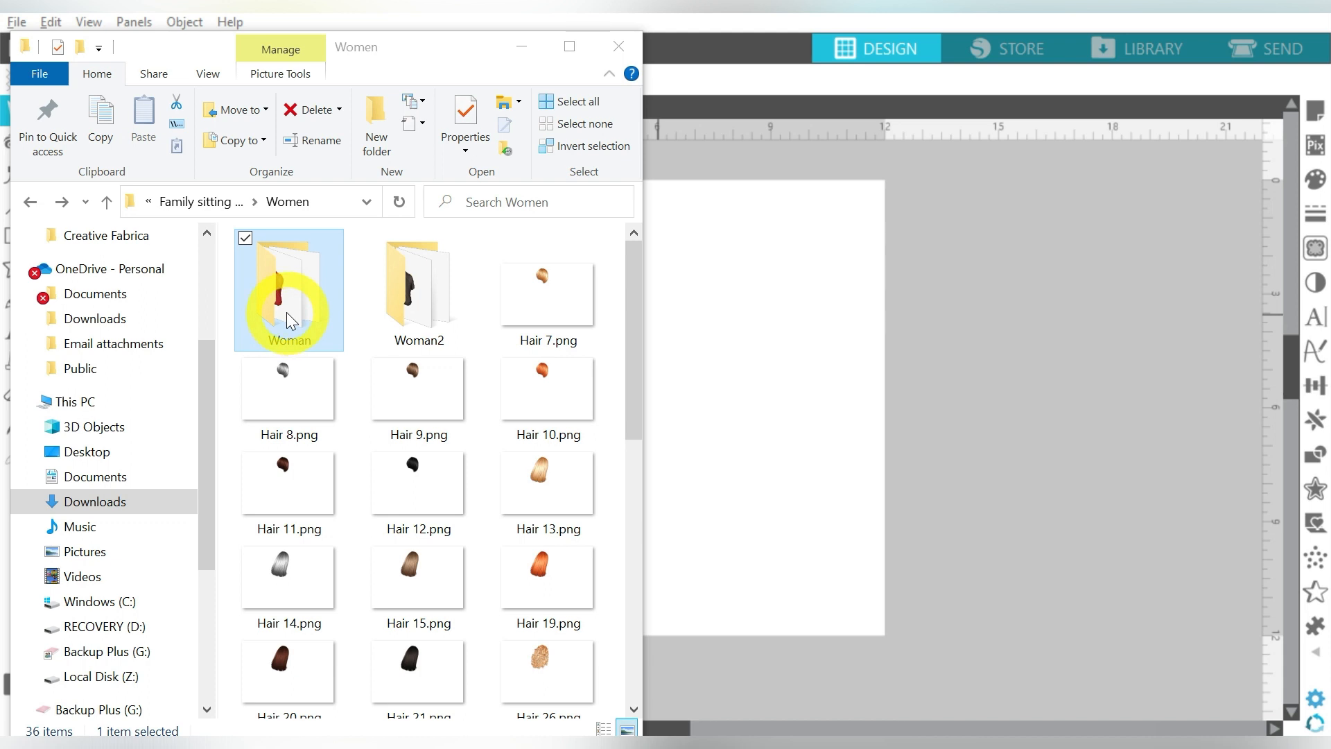
mouse_move(640, 292)
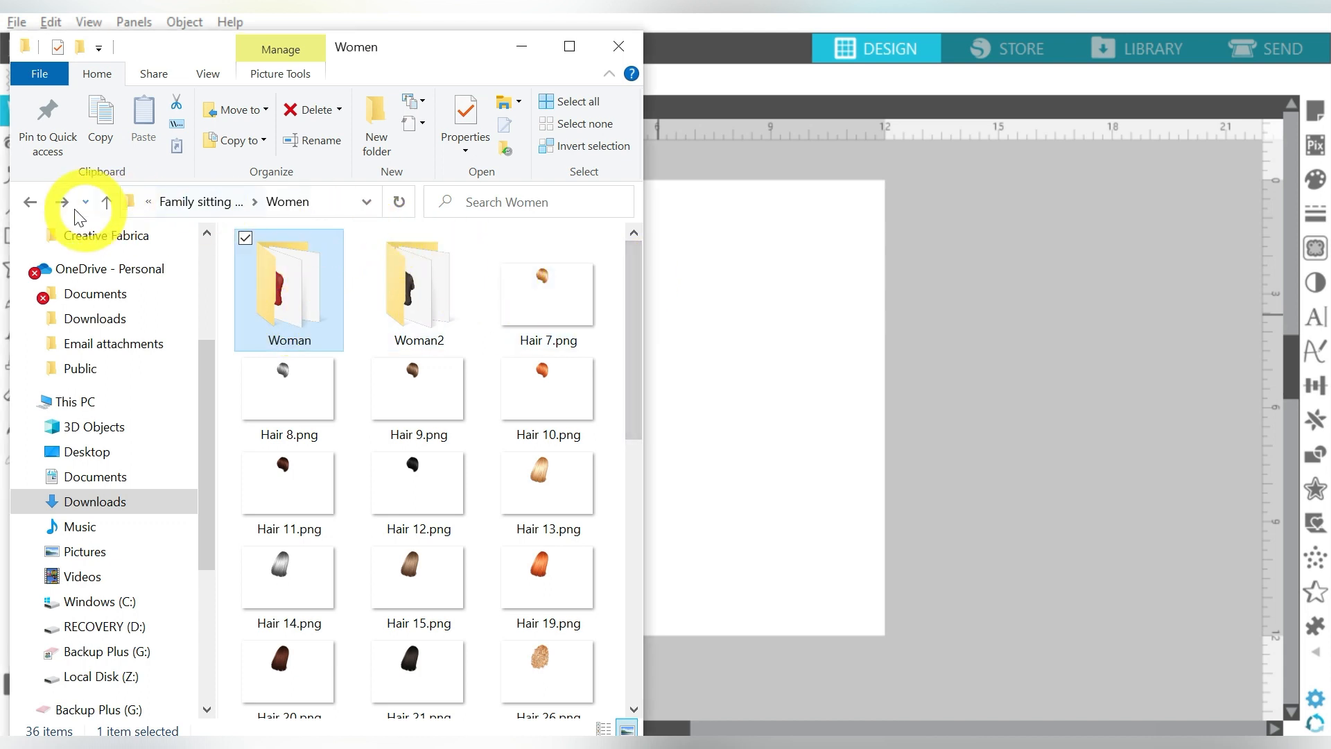
Glance into Kids, then open Women > Woman2 with its body and T-shirt PNGs.
left_click(29, 202)
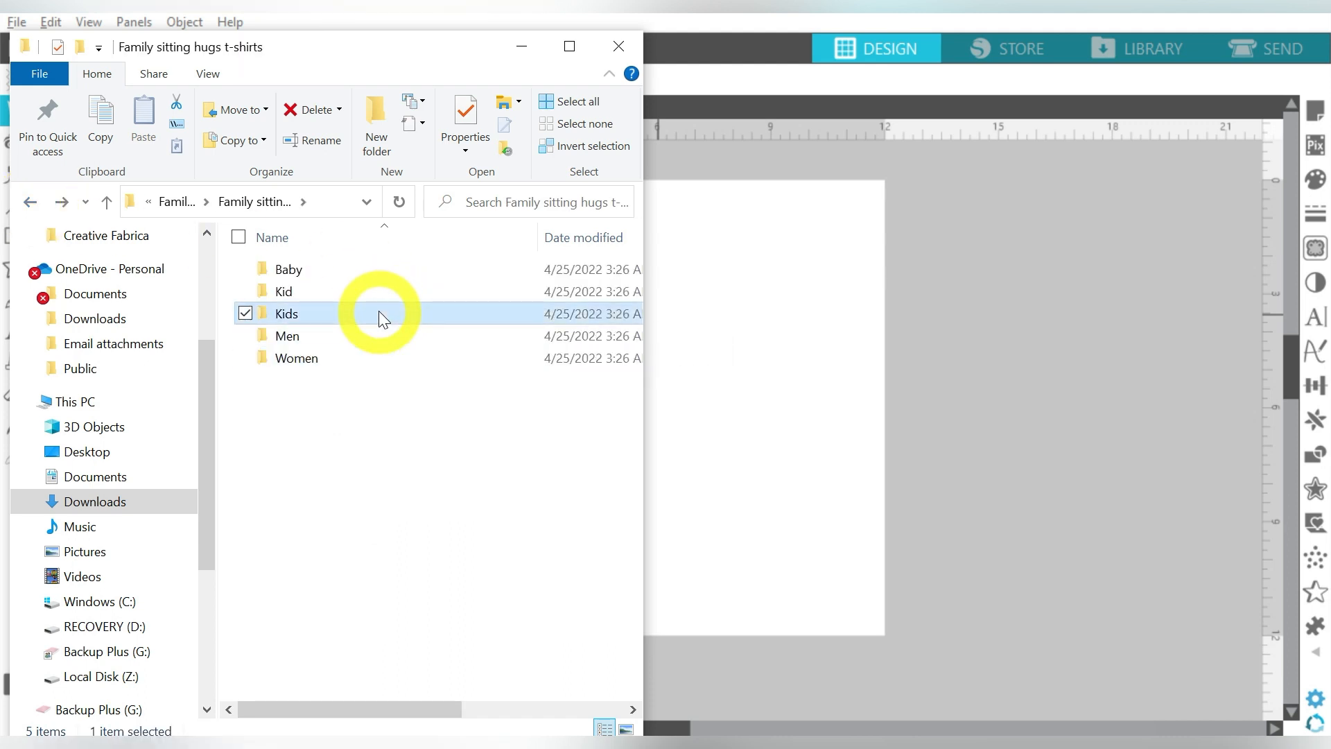
double_click(286, 313)
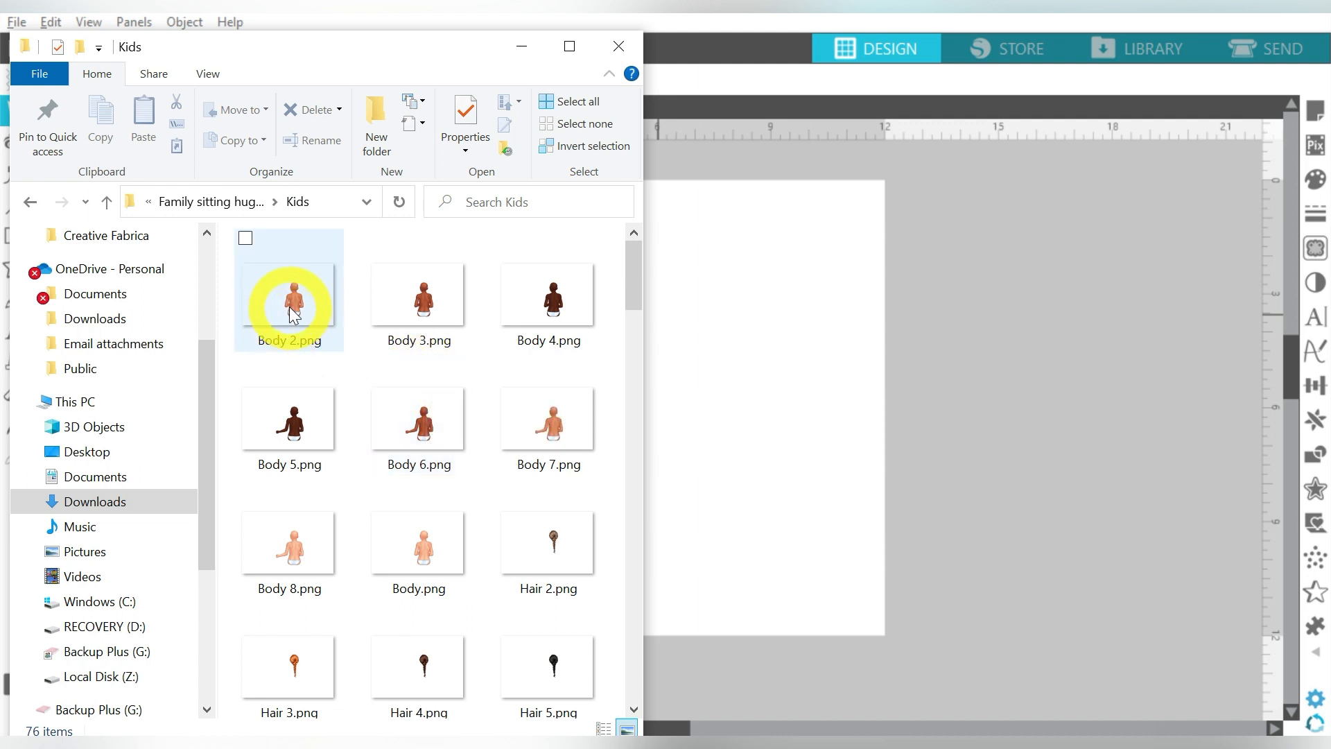
left_click(106, 201)
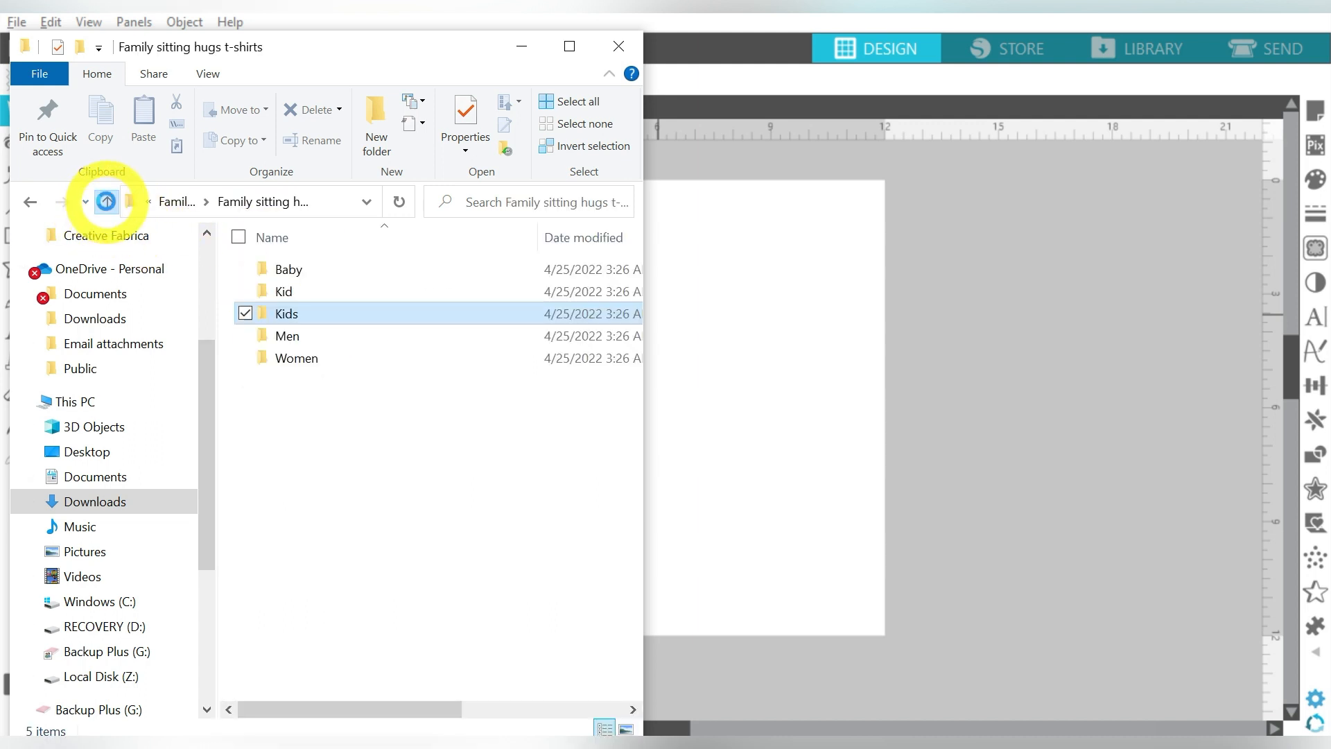
left_click(297, 358)
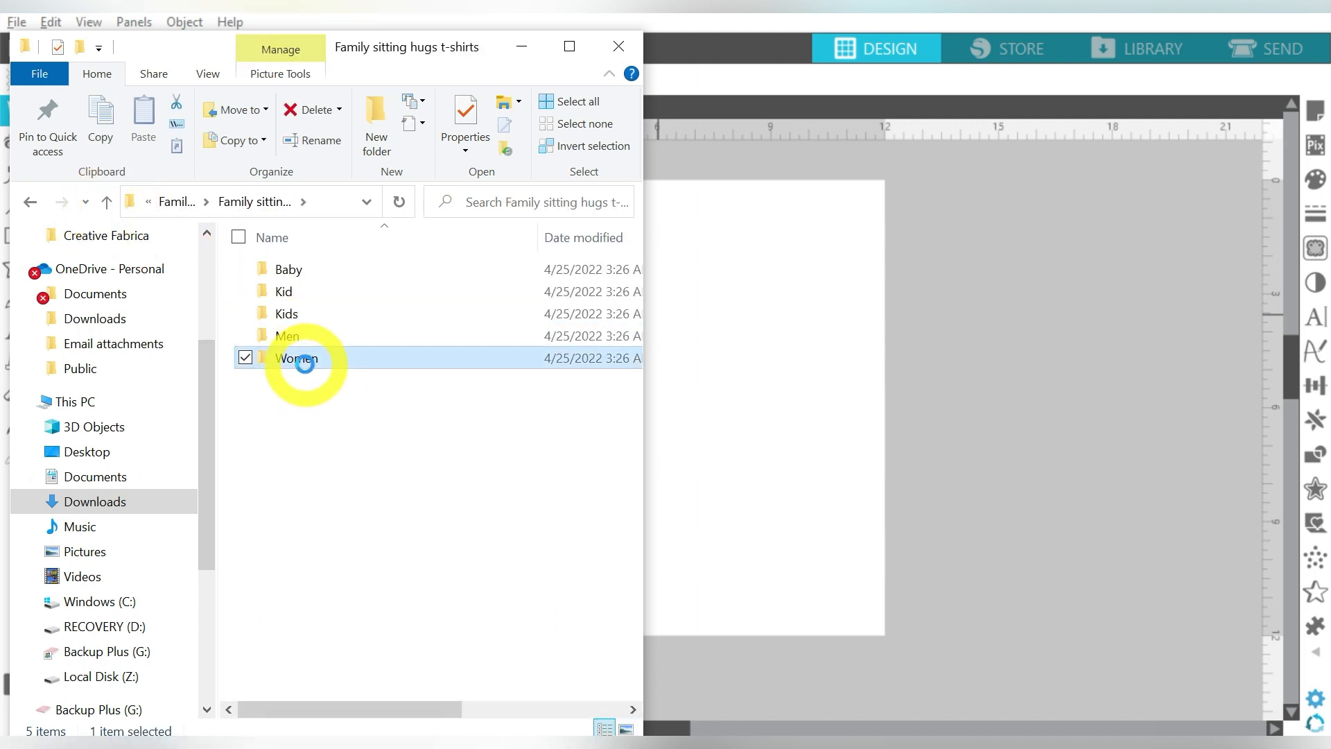
double_click(297, 358)
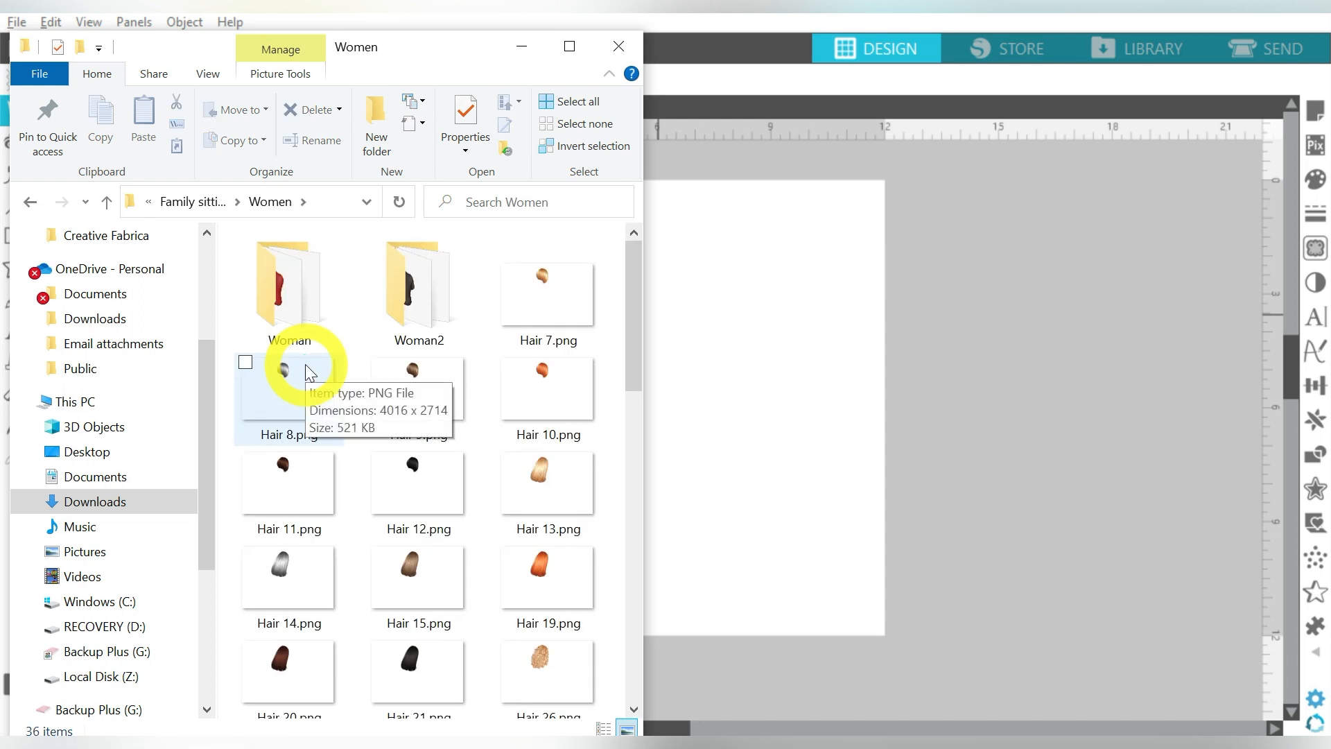
left_click(413, 298)
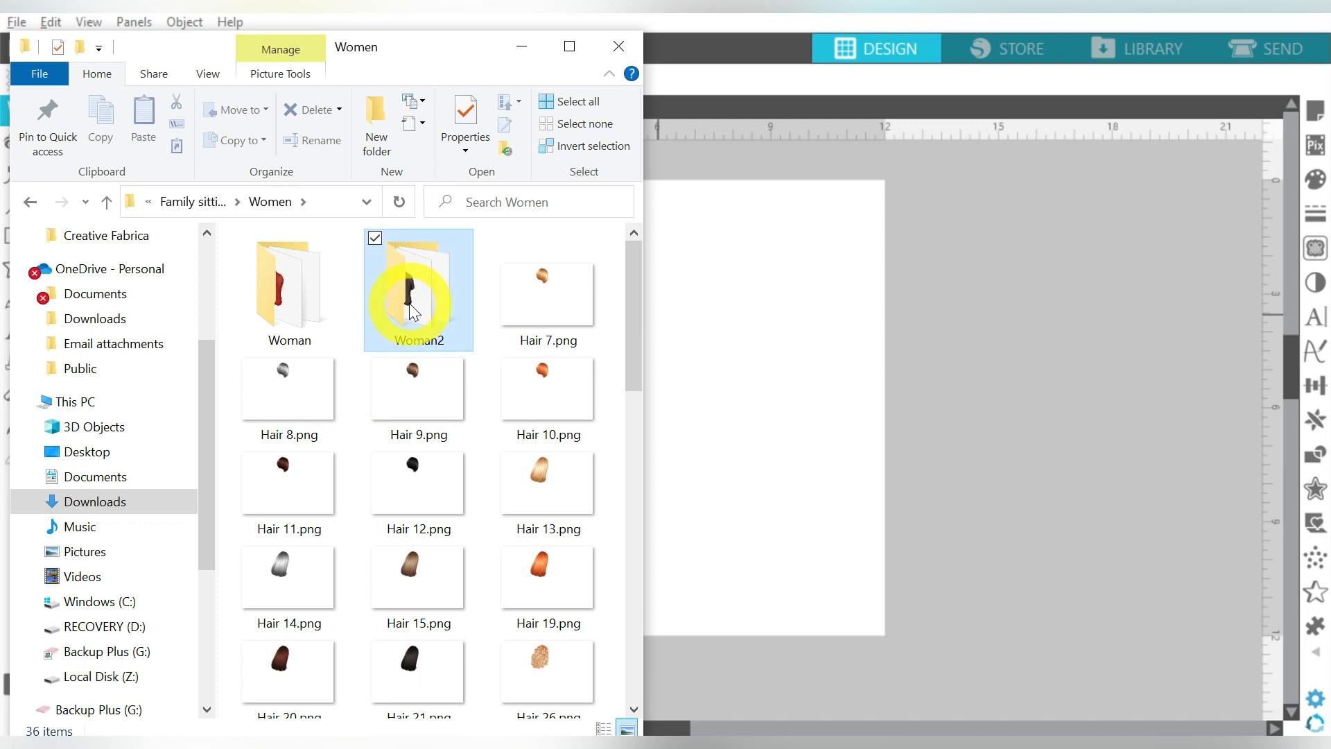
double_click(413, 296)
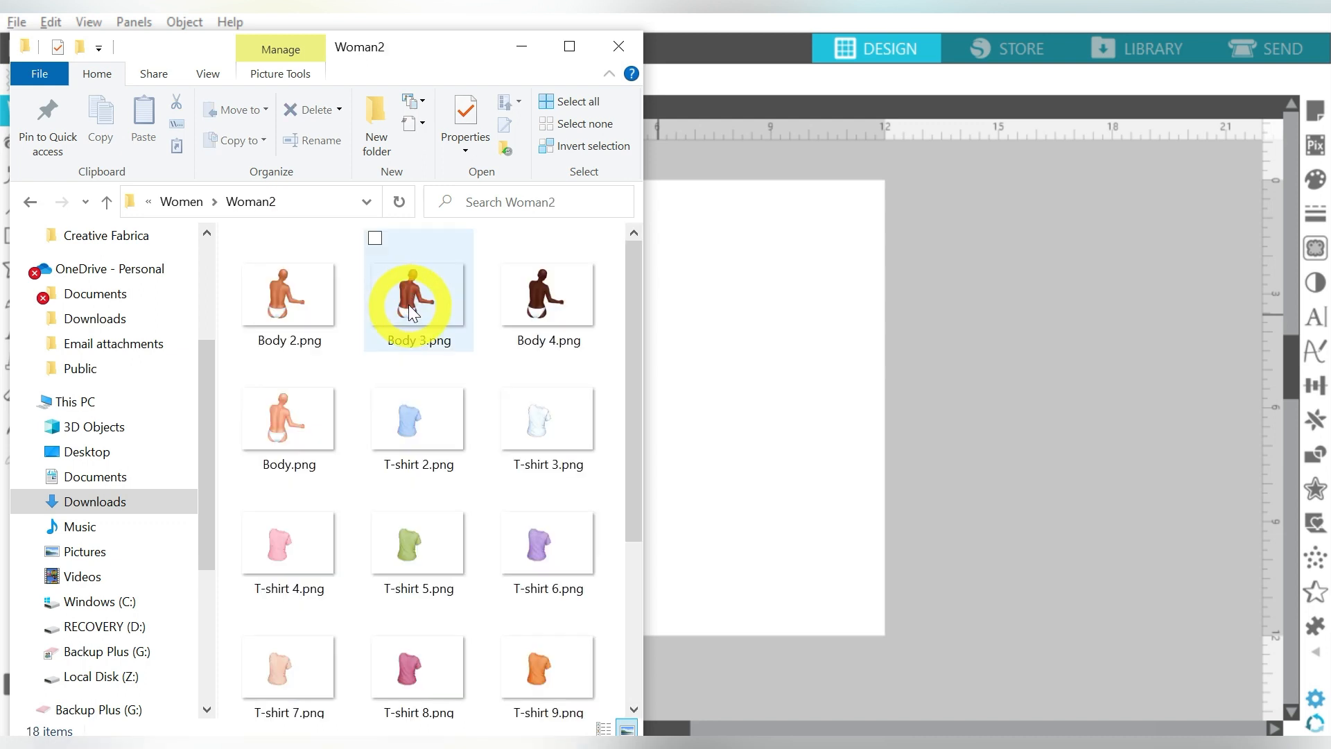
mouse_move(301, 413)
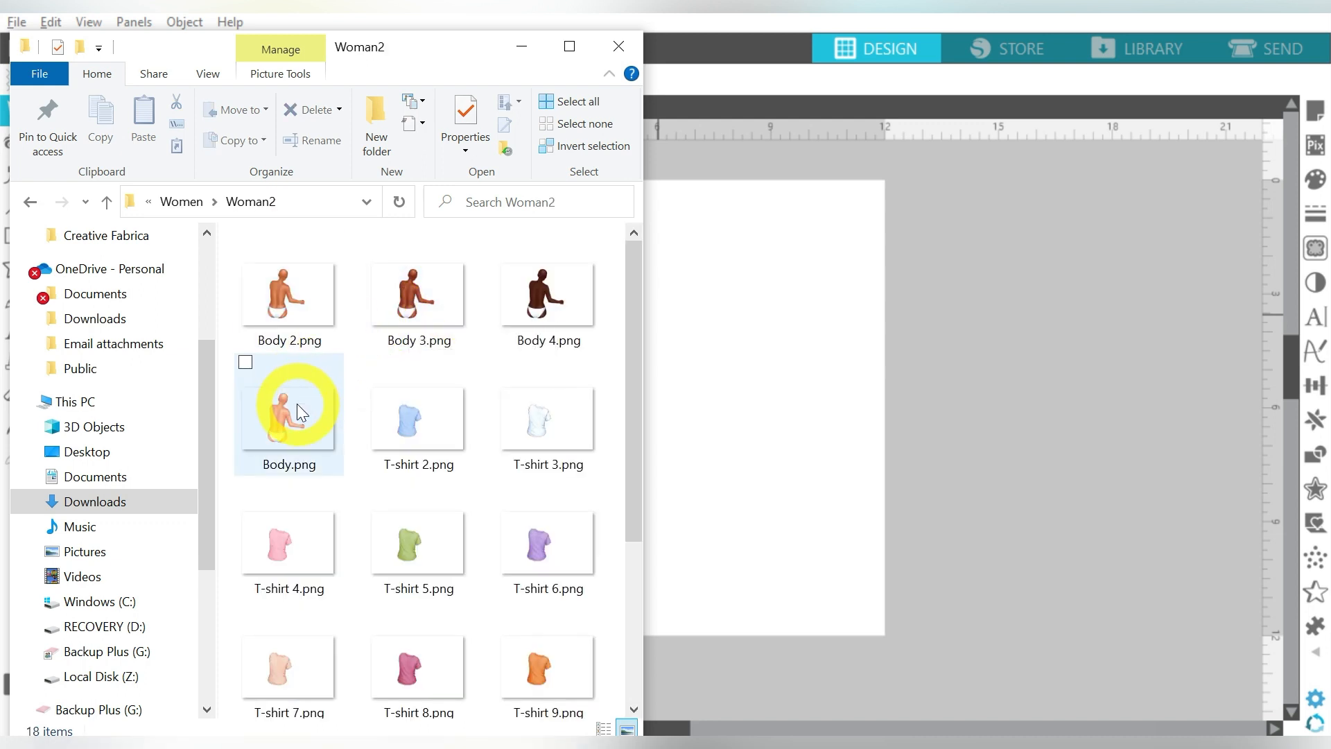
Drag Body.png and the pink T-shirt 8 onto the canvas, then pick a jeans image.
left_click(288, 413)
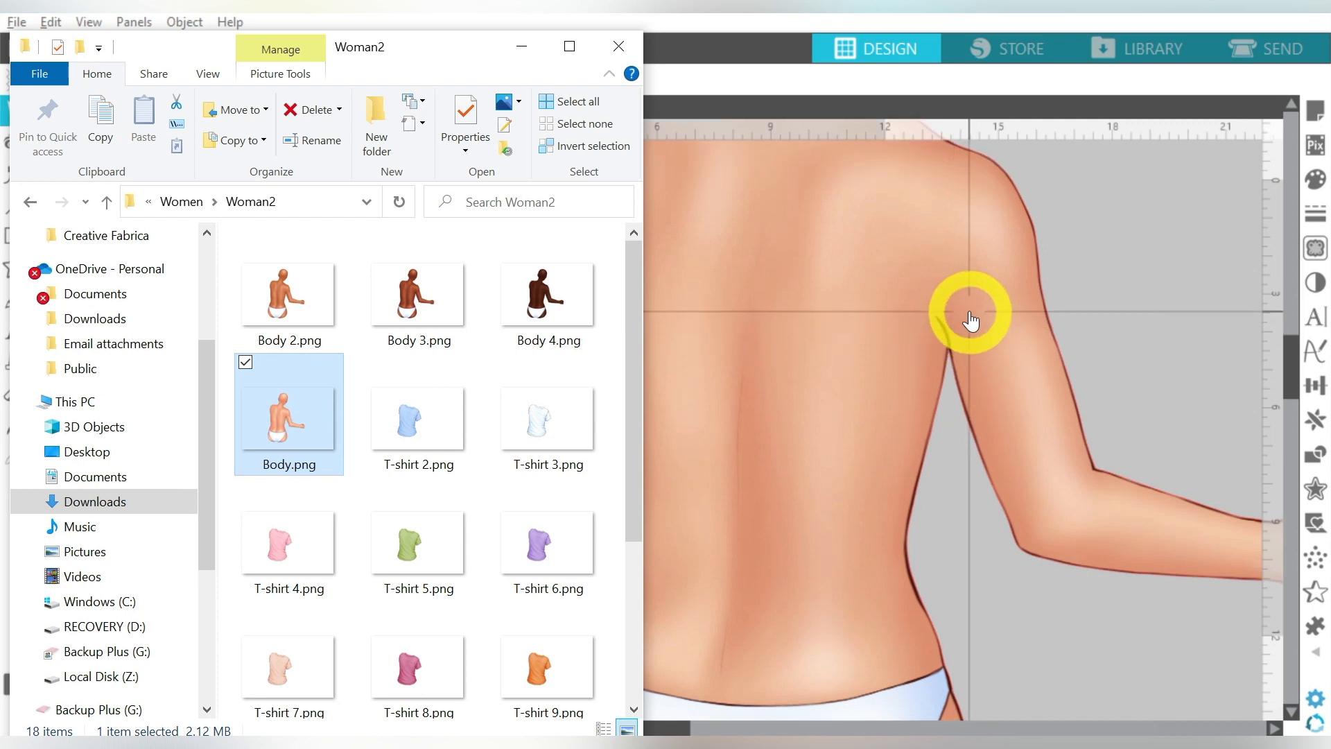
mouse_move(976, 310)
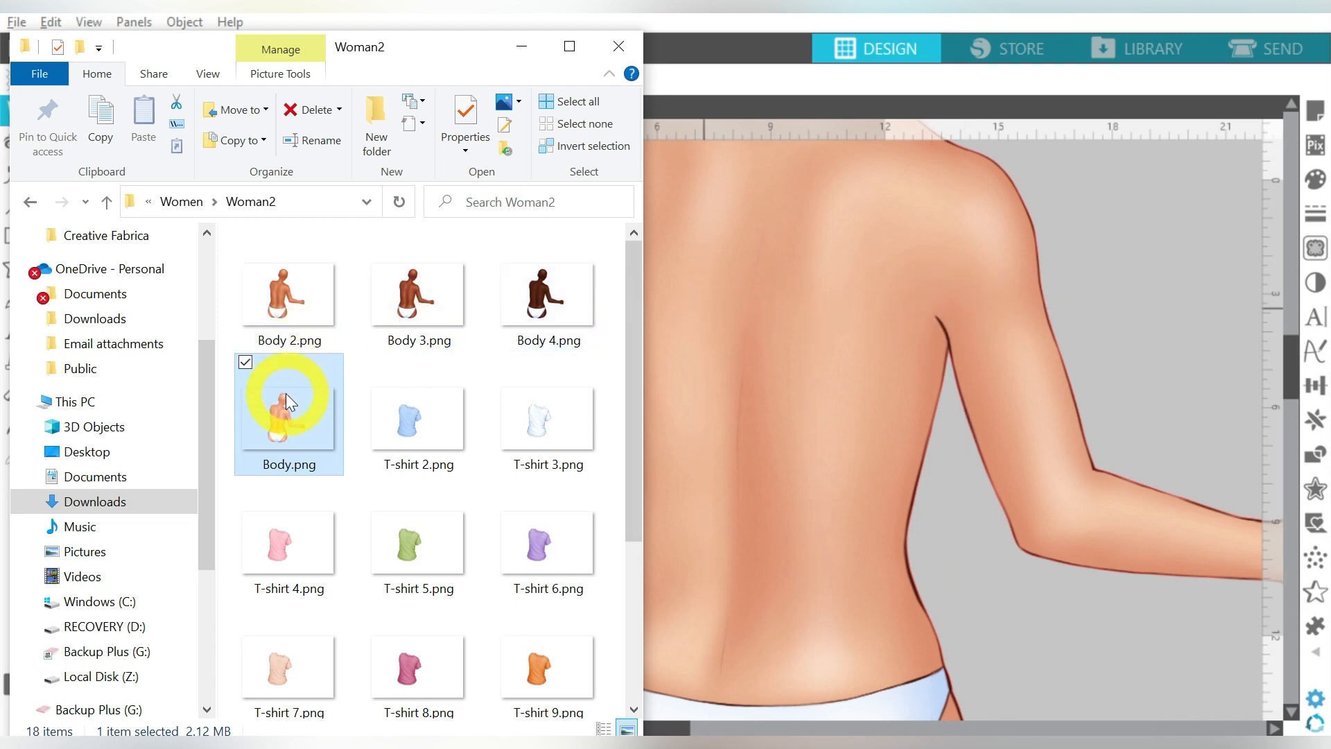
mouse_move(287, 400)
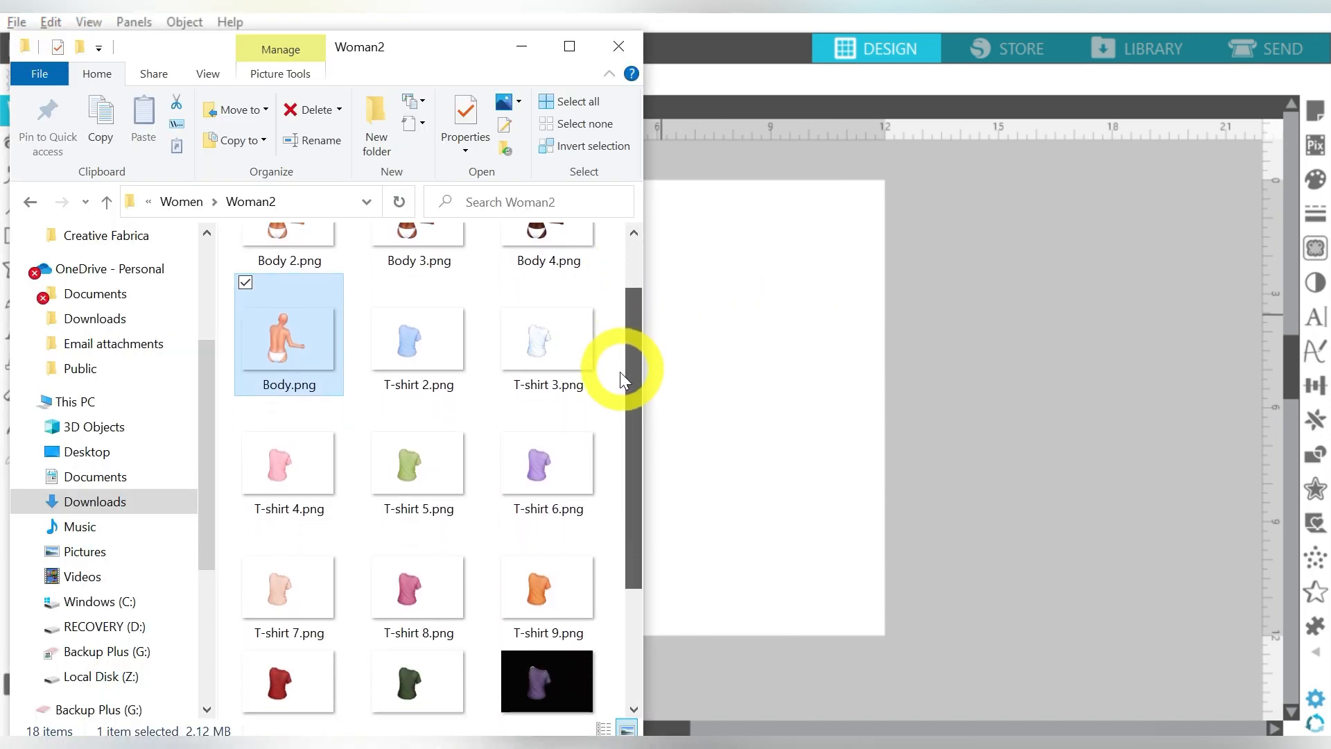
scroll("down", 3)
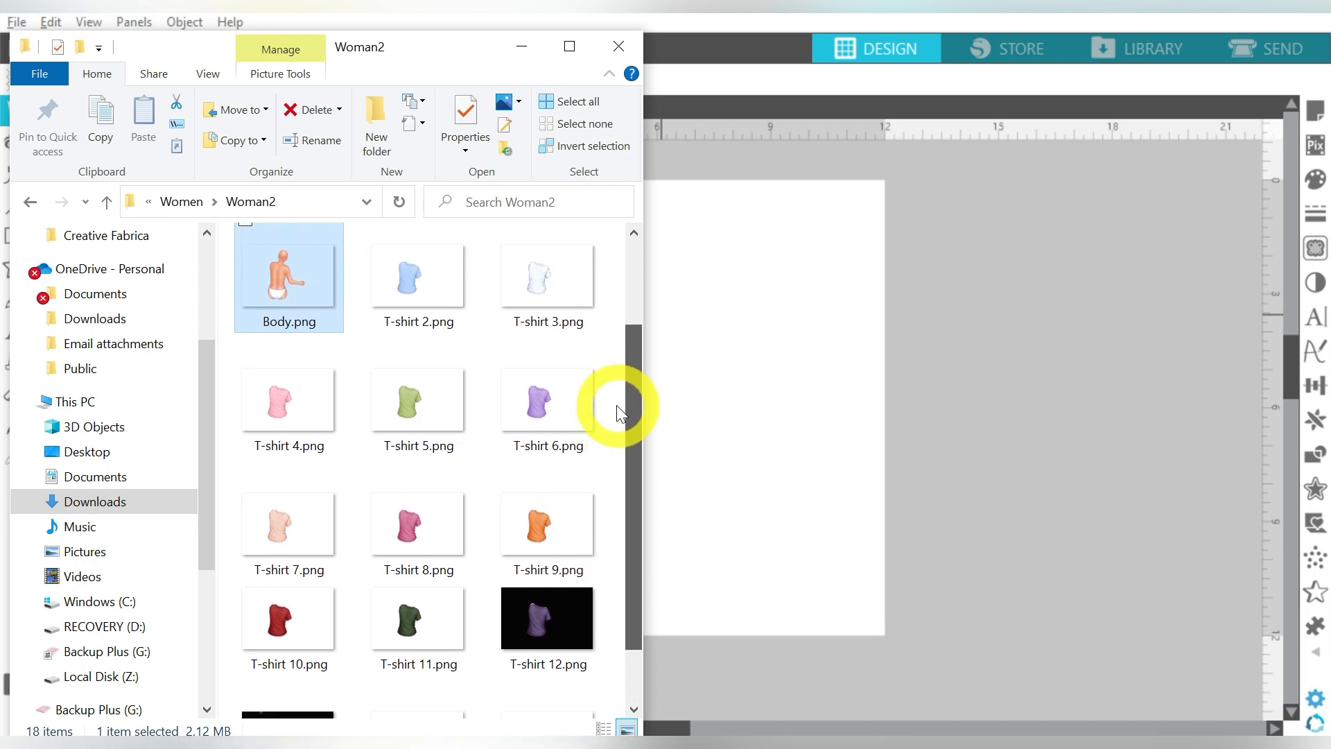
left_click_drag(418, 524, 866, 321)
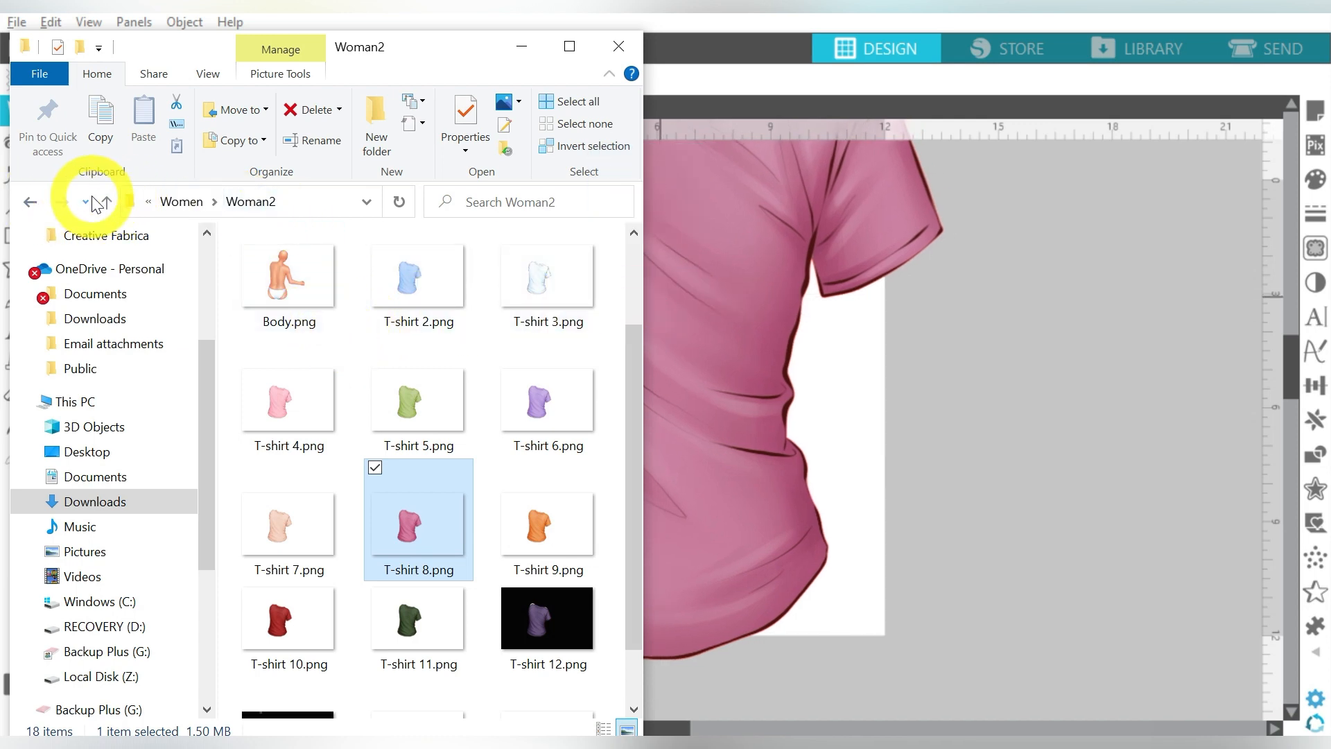
left_click(29, 202)
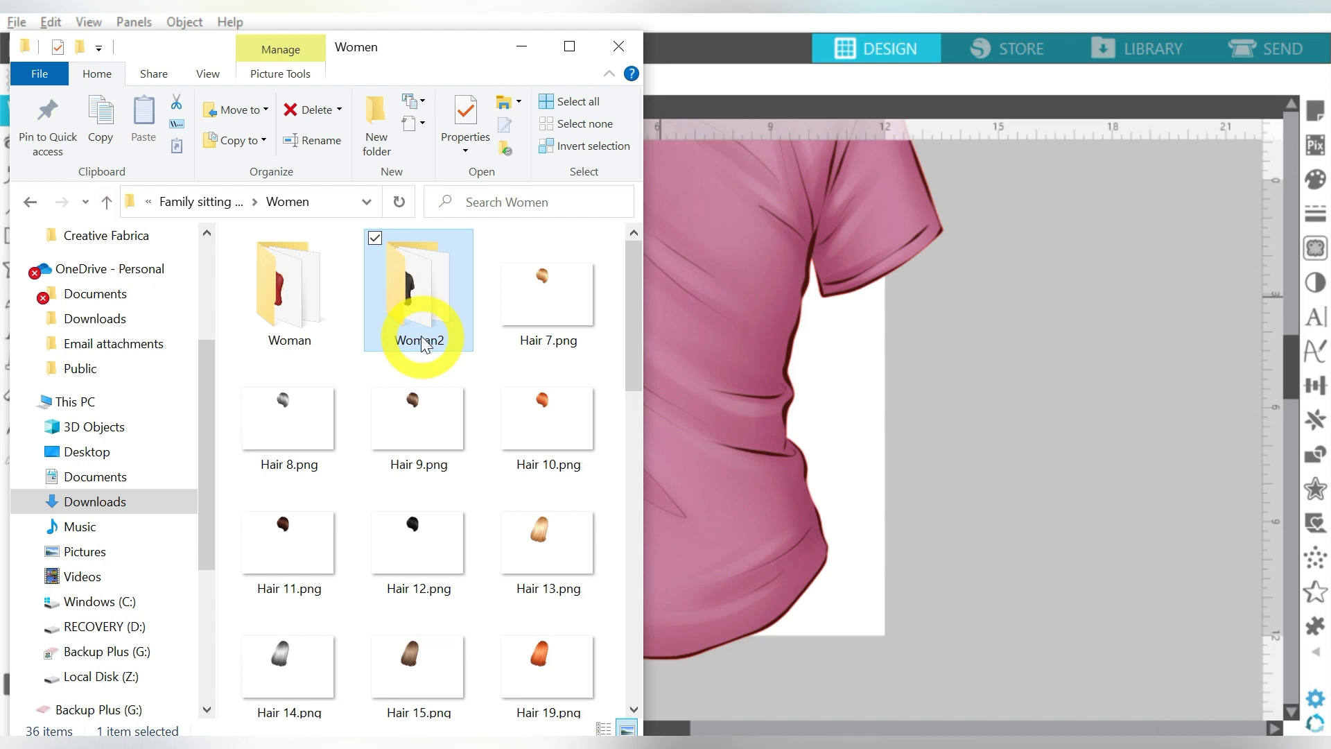
scroll("down", 3)
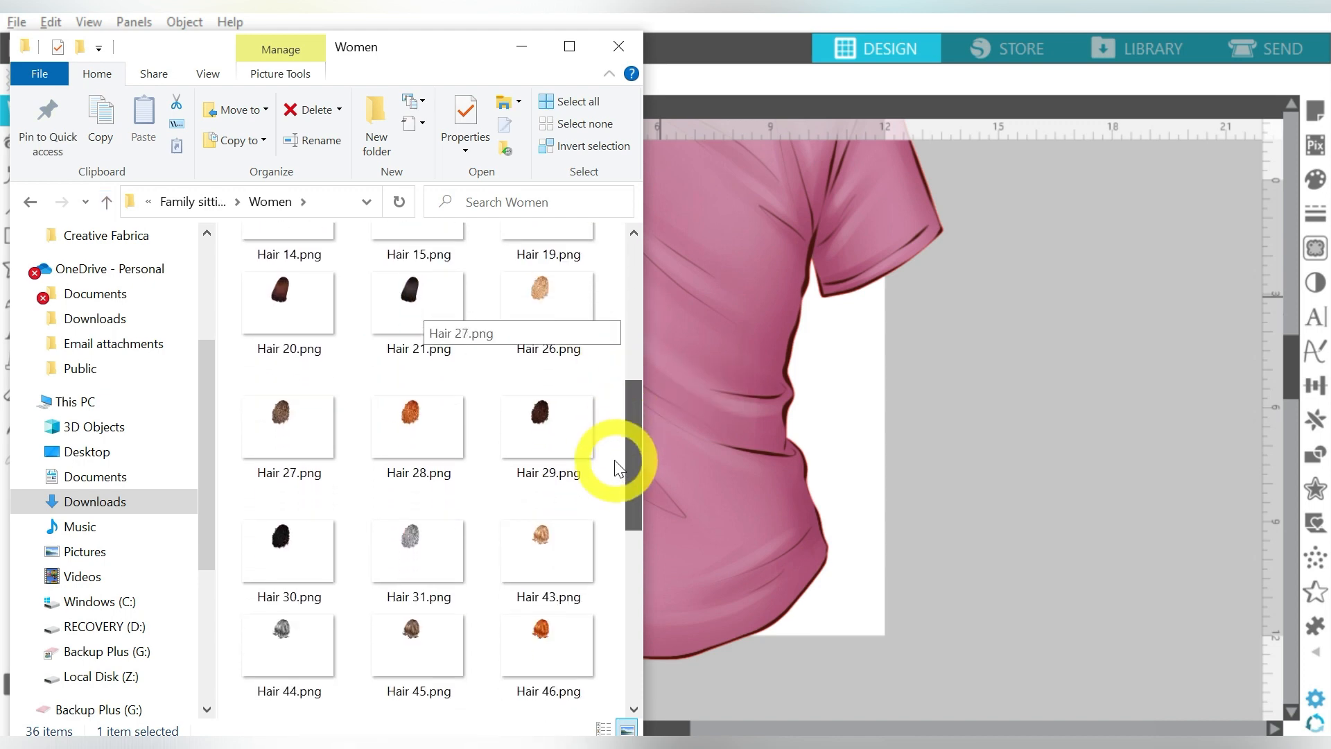
scroll("down", 3)
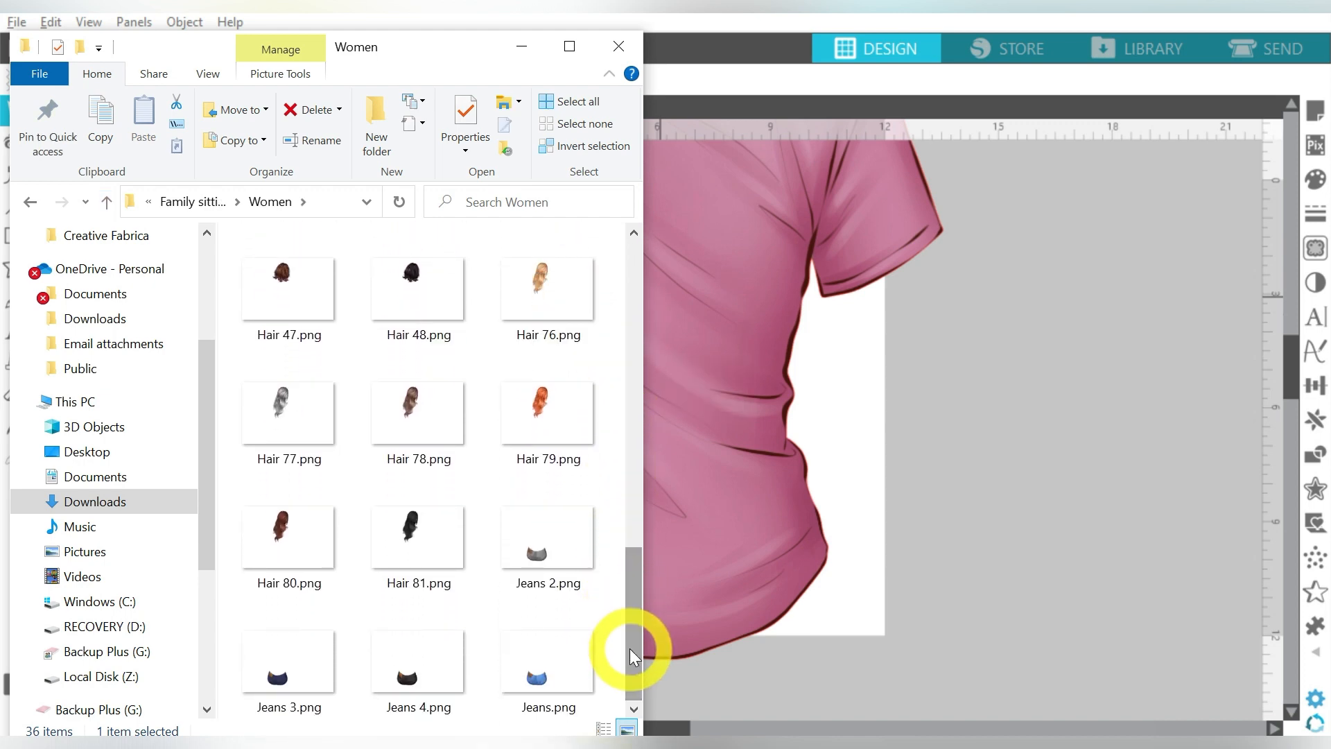
left_click(418, 537)
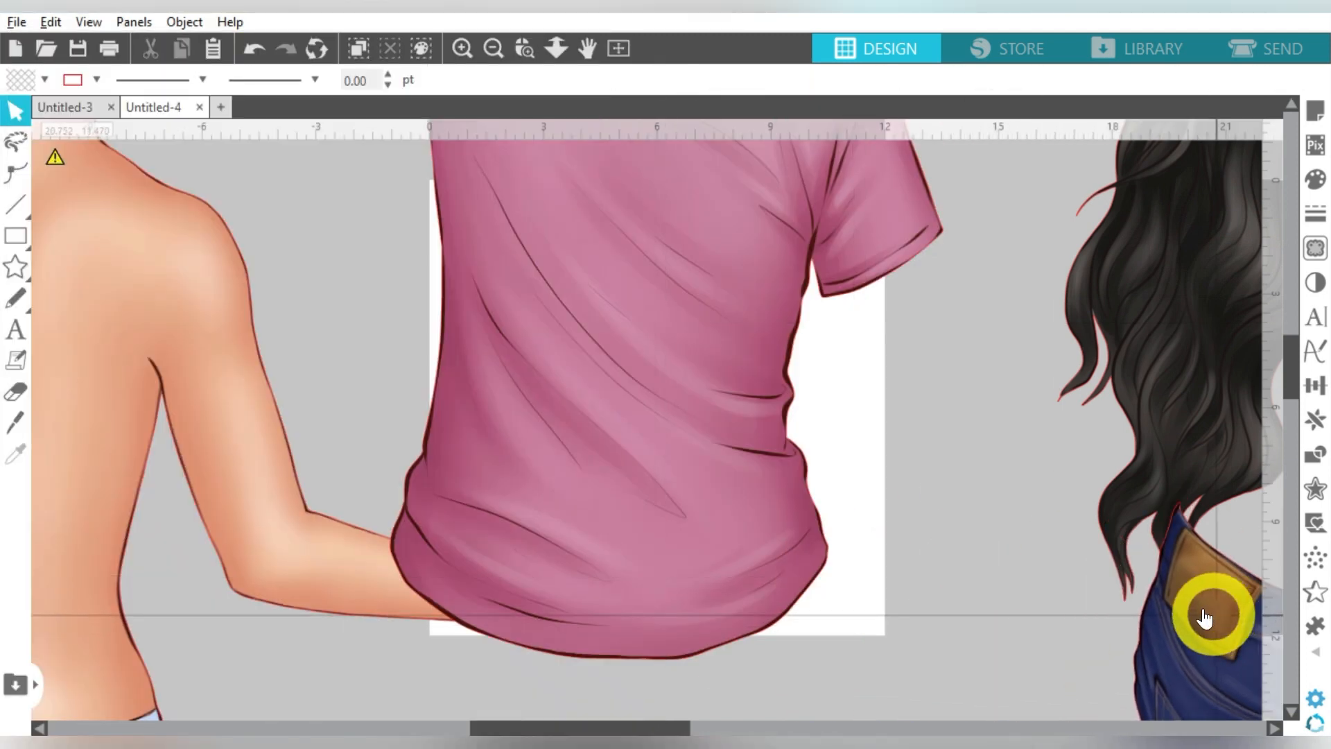
Zoom out and layer the pink T-shirt and jeans onto the seated woman's body.
left_click(494, 49)
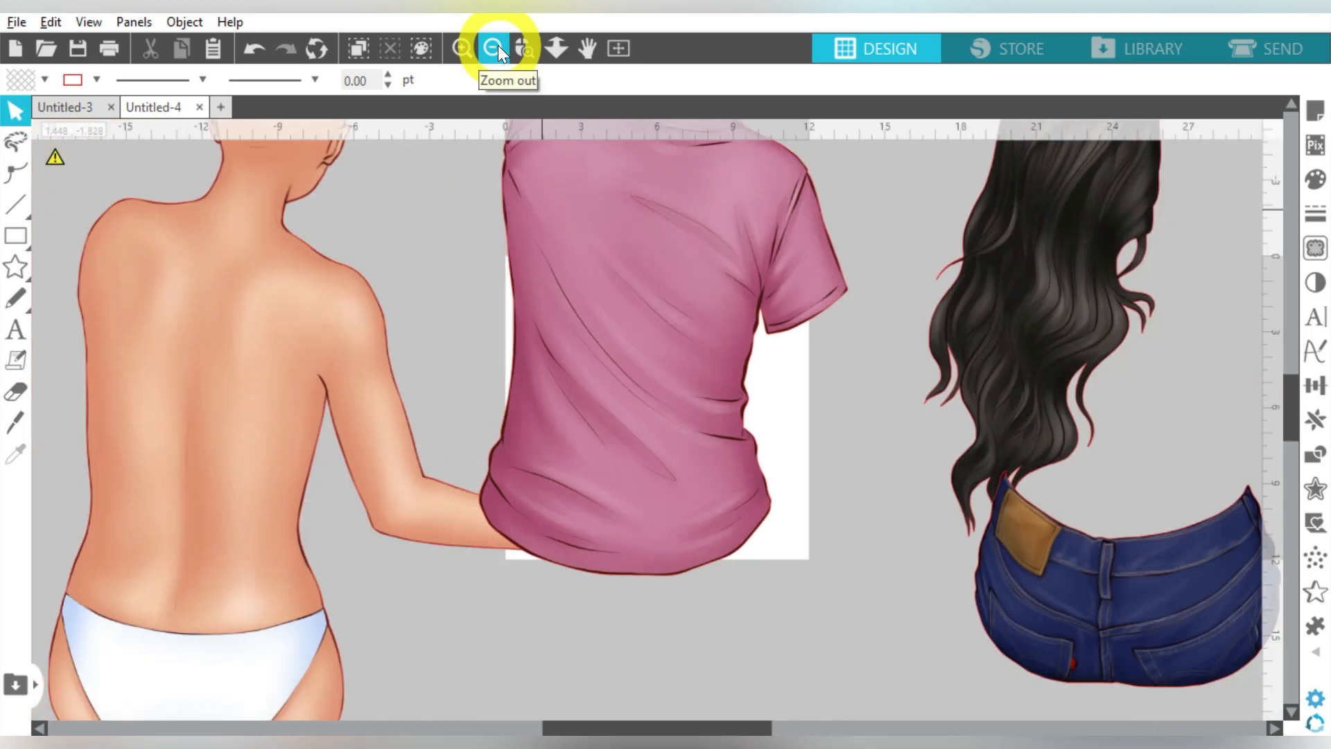
left_click(492, 48)
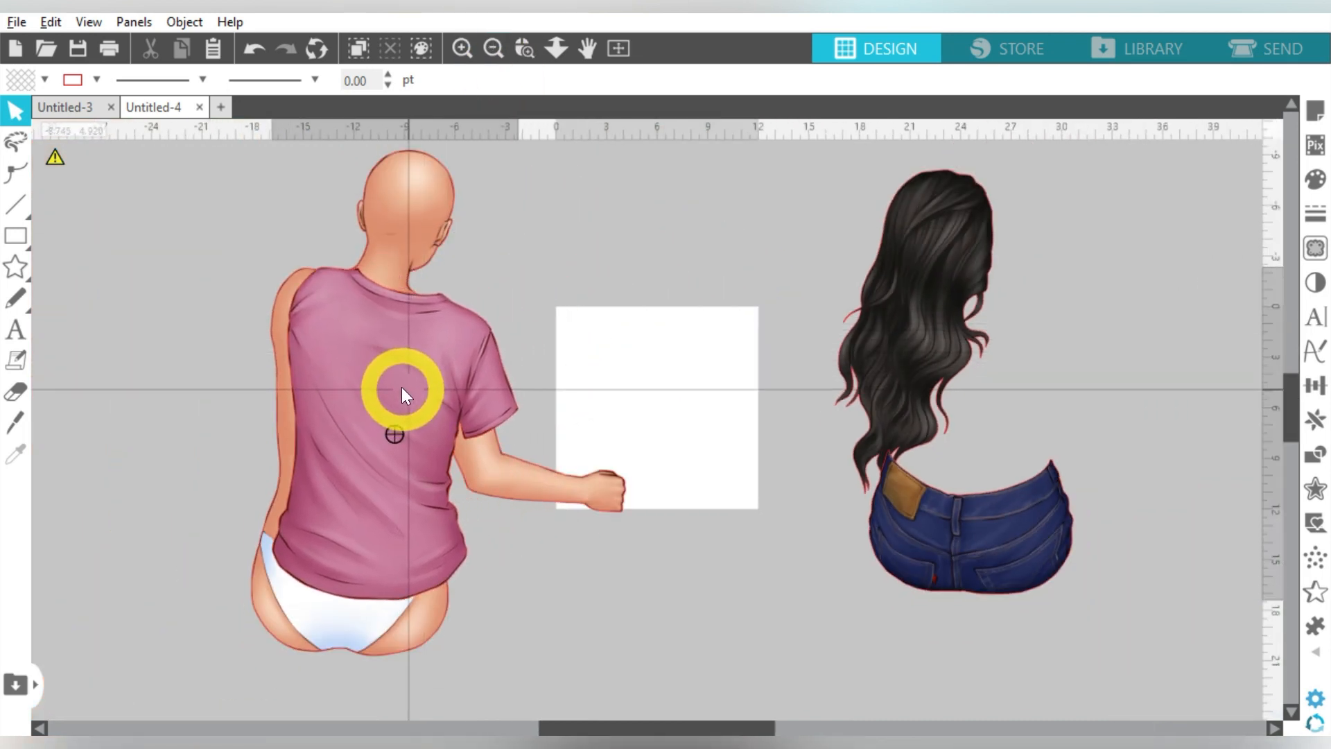
left_click(406, 393)
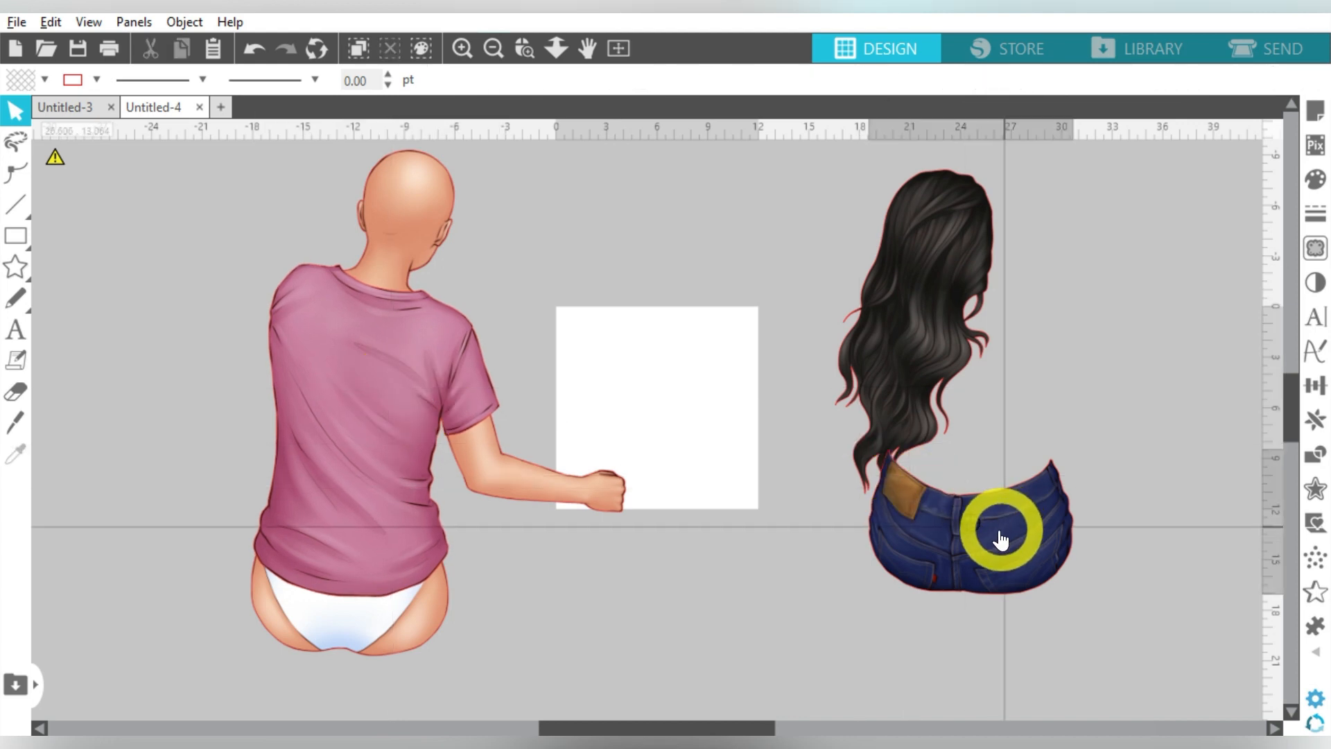
left_click_drag(1002, 541, 389, 621)
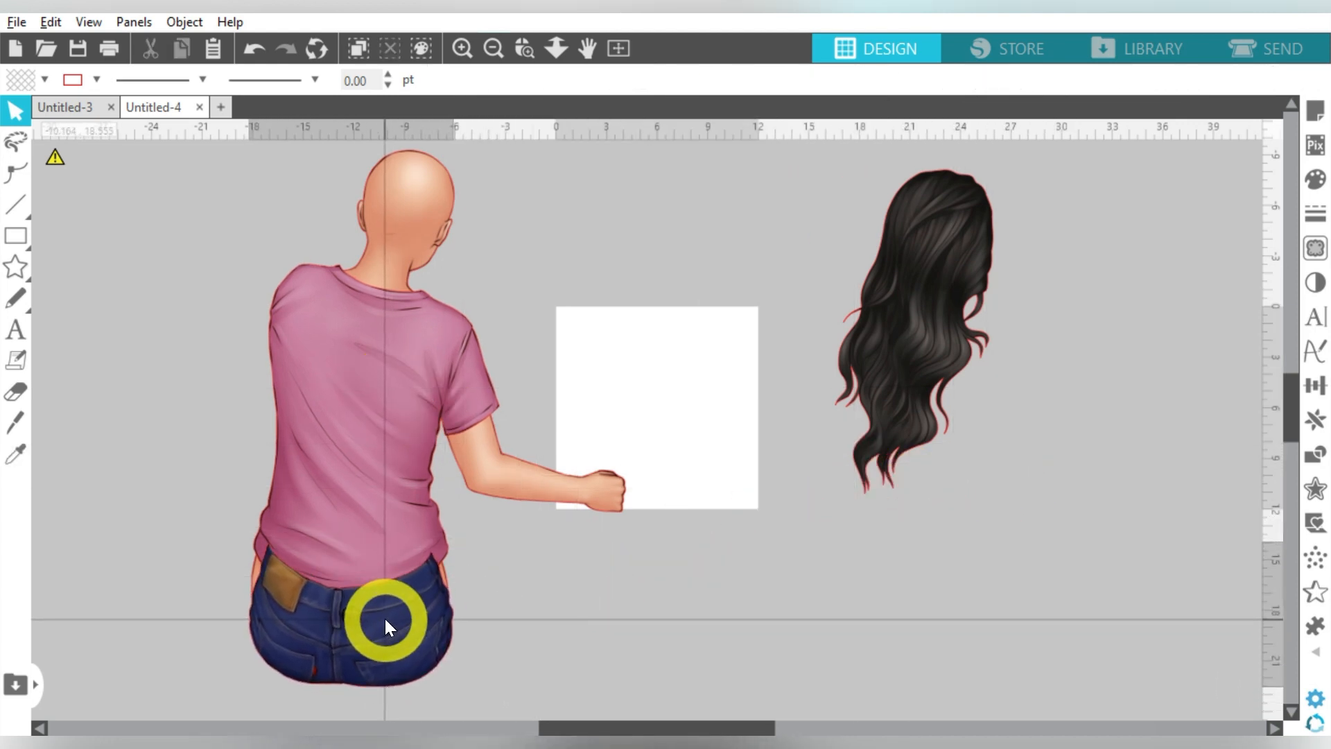
left_click(384, 626)
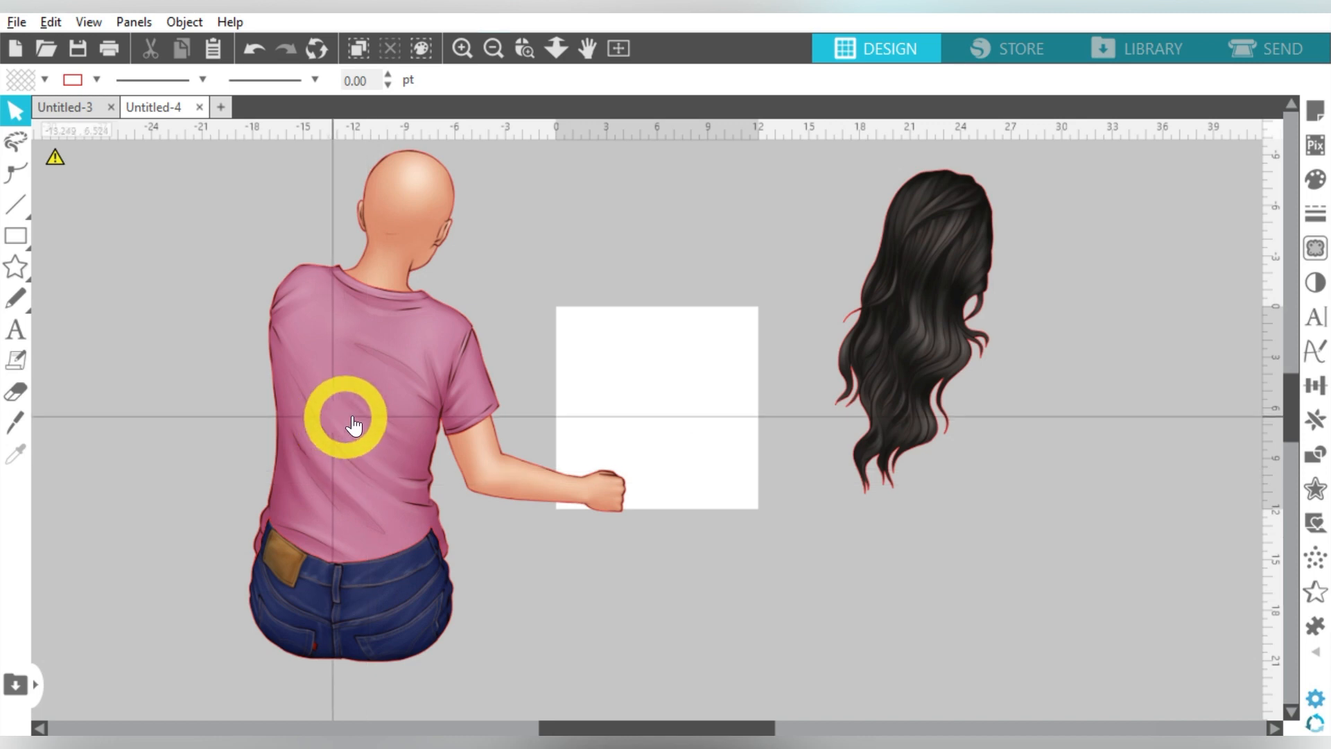
left_click(351, 426)
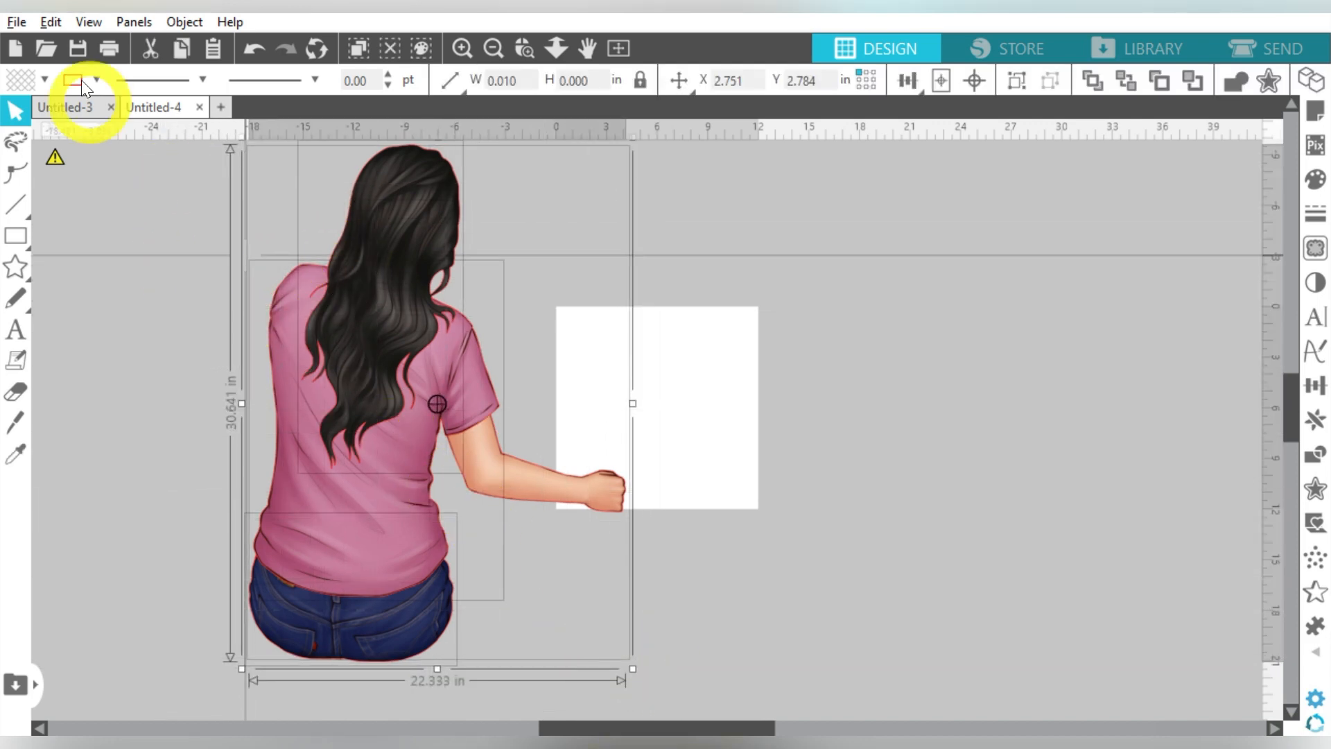
left_click(71, 81)
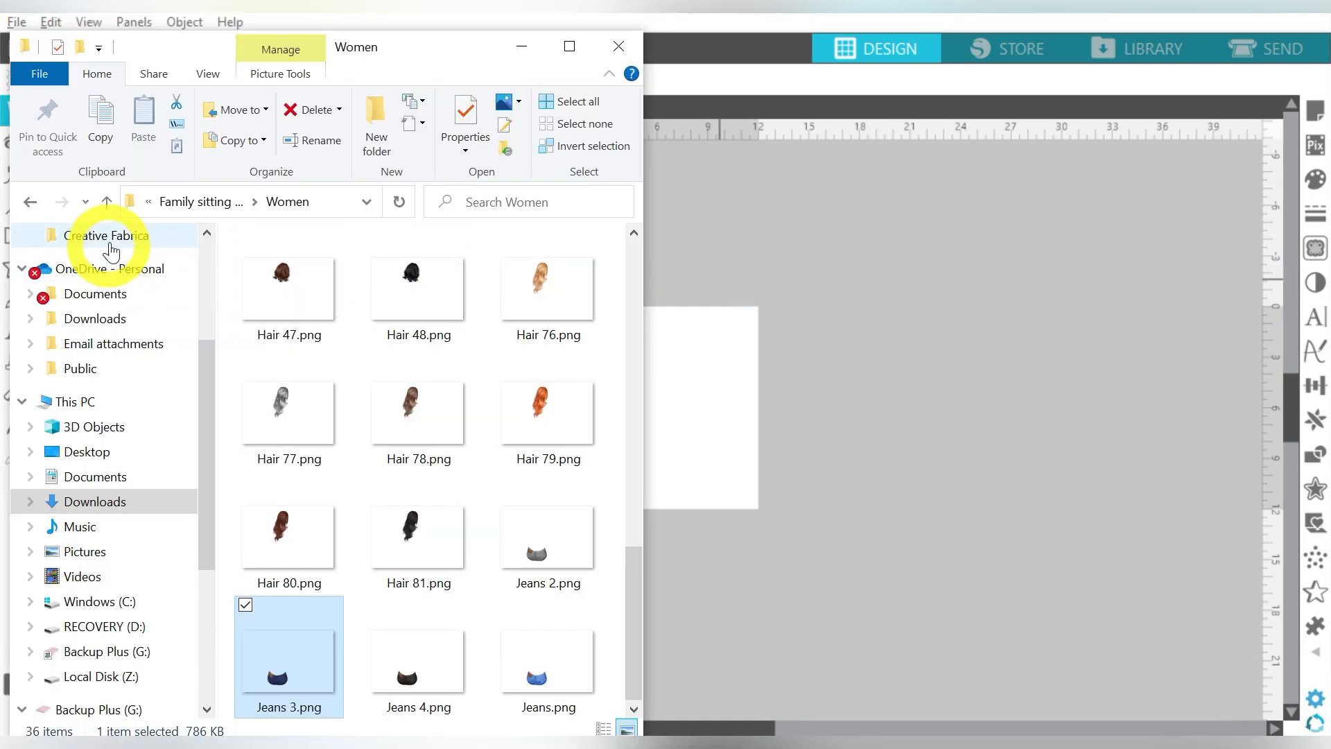
Open the Kids folder and bring in the girl's body and Hair 4 braid image.
left_click(107, 202)
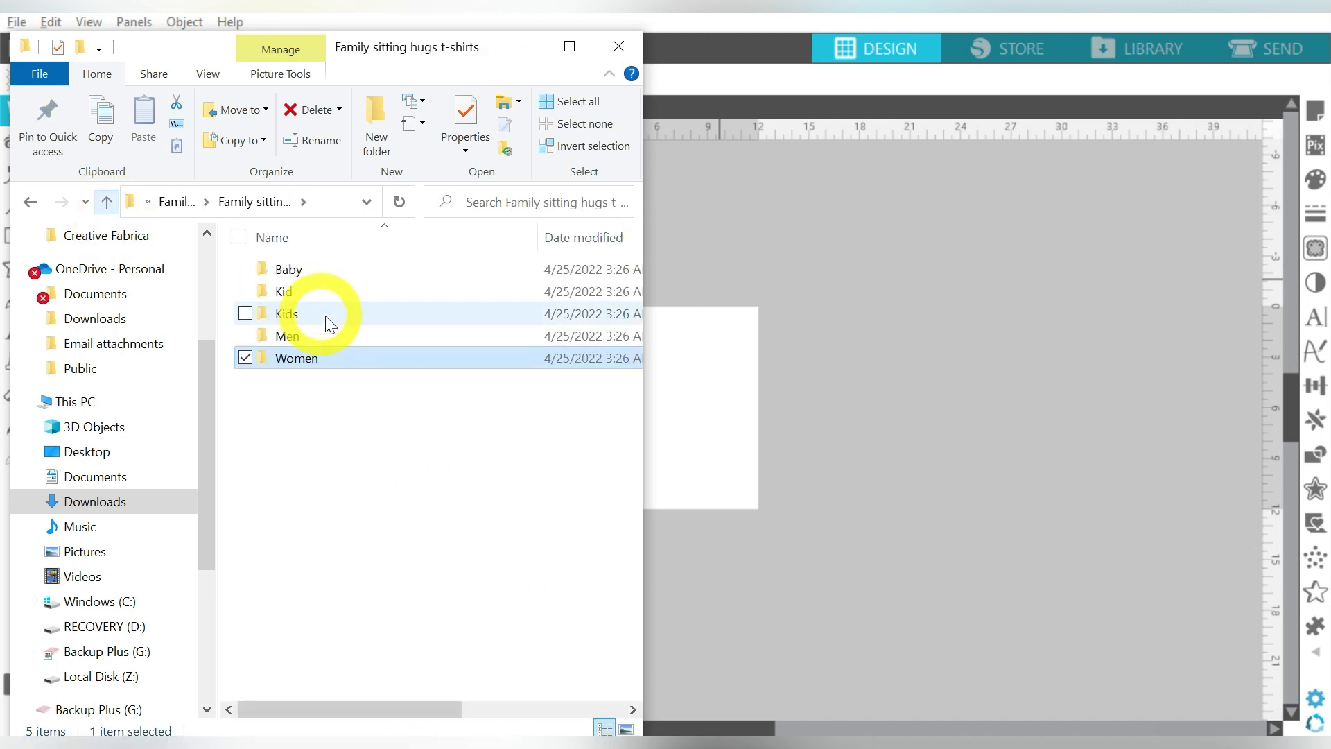
left_click(284, 291)
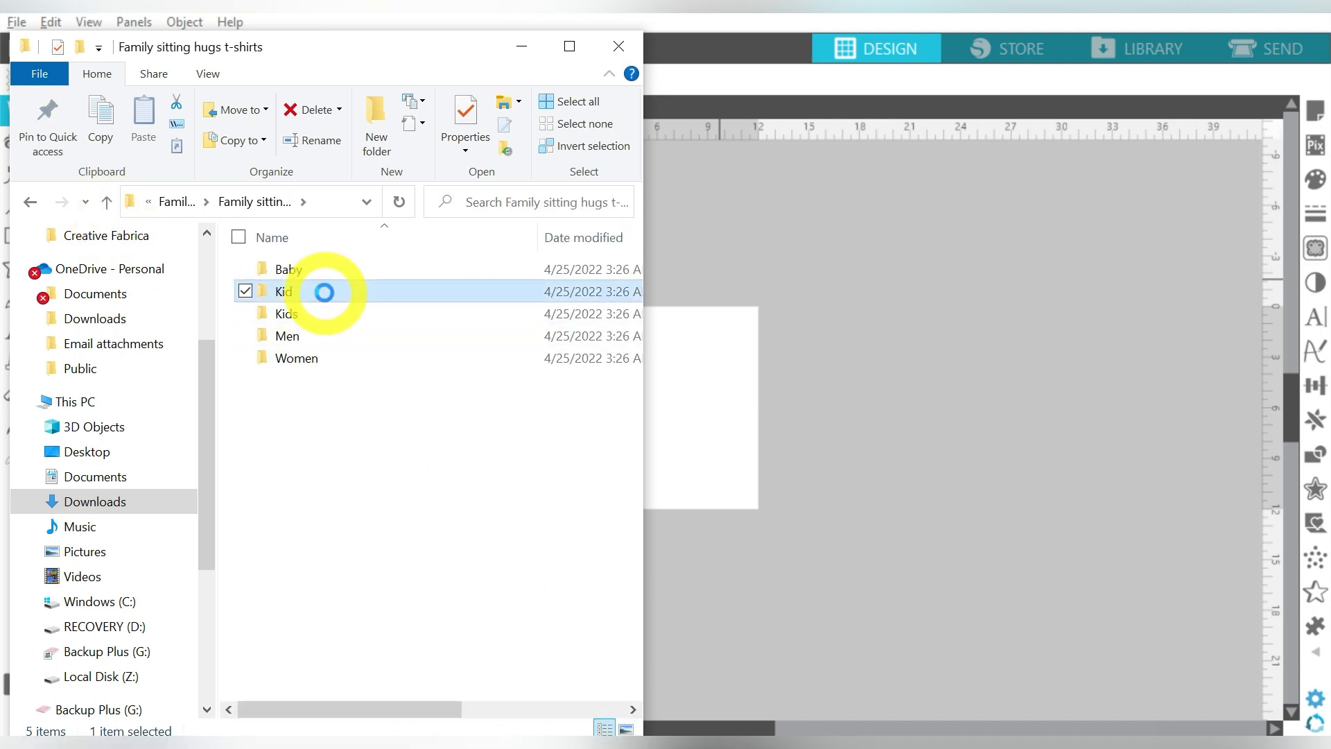
double_click(285, 291)
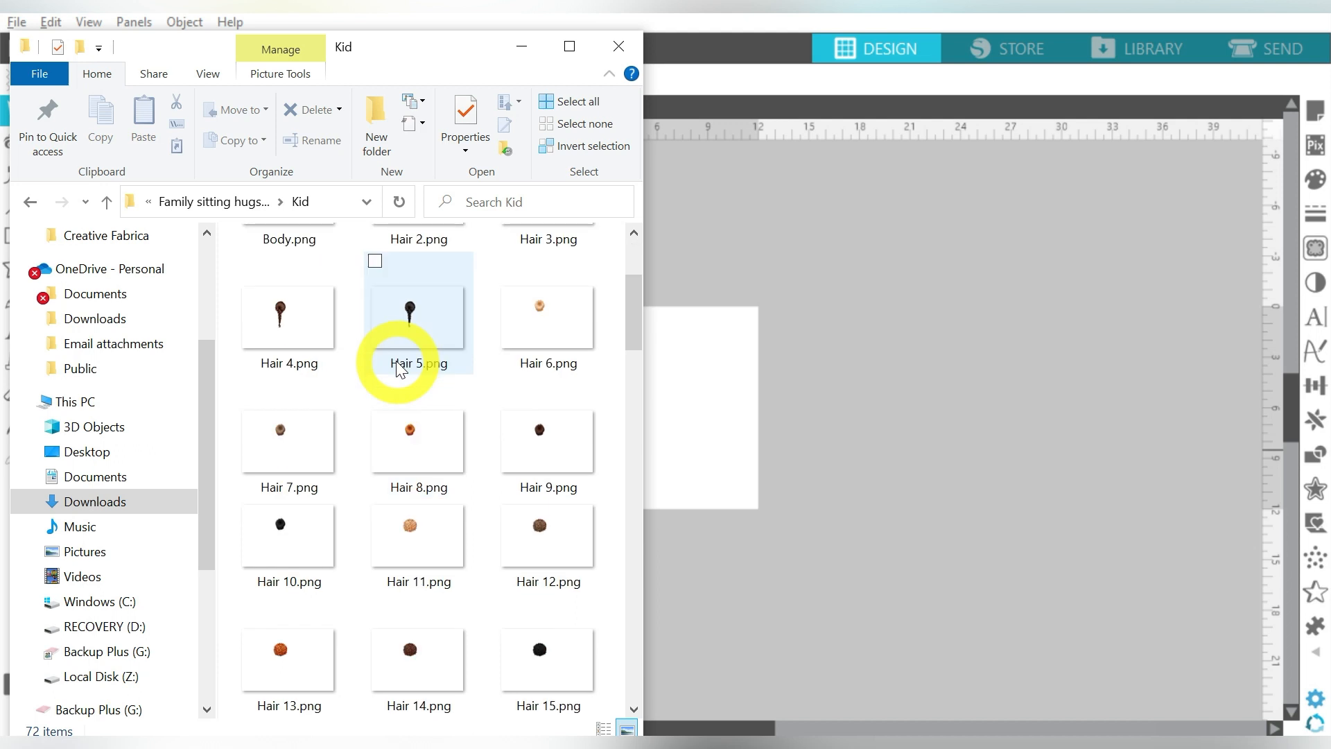
scroll("down", 3)
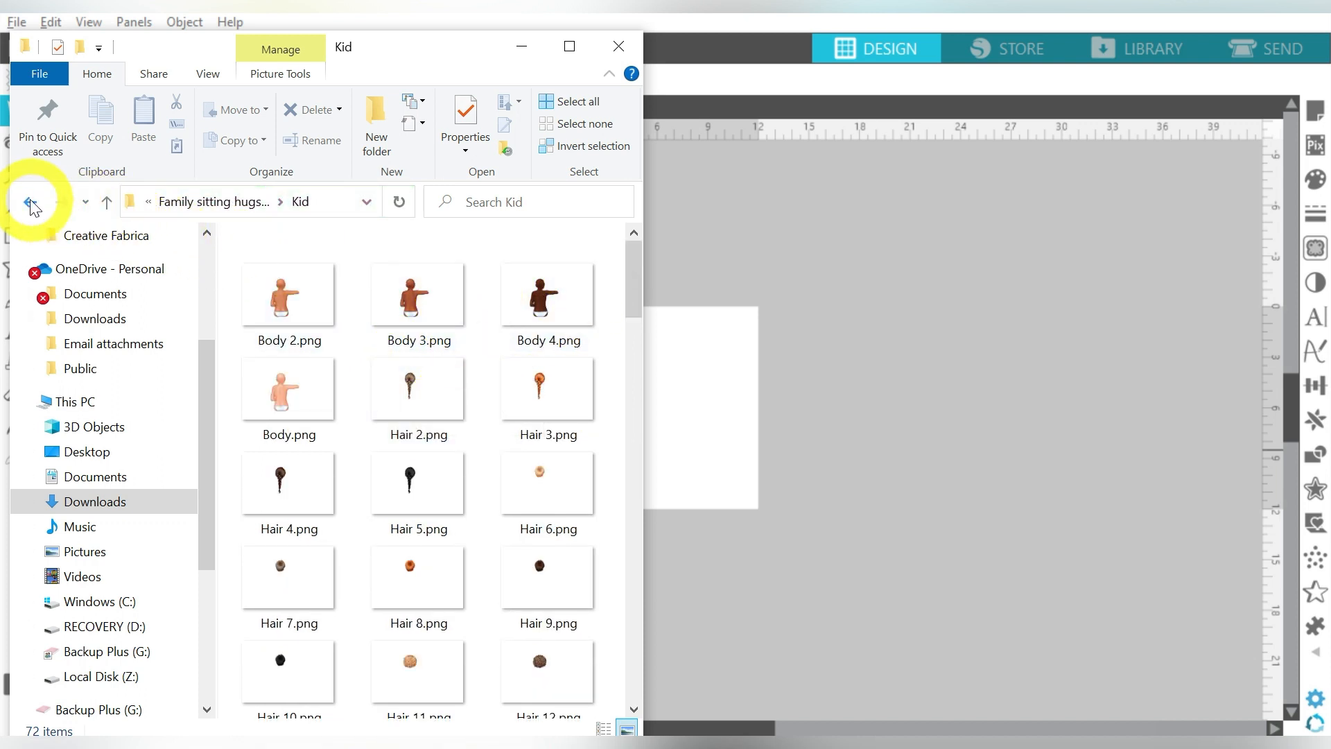
left_click(29, 202)
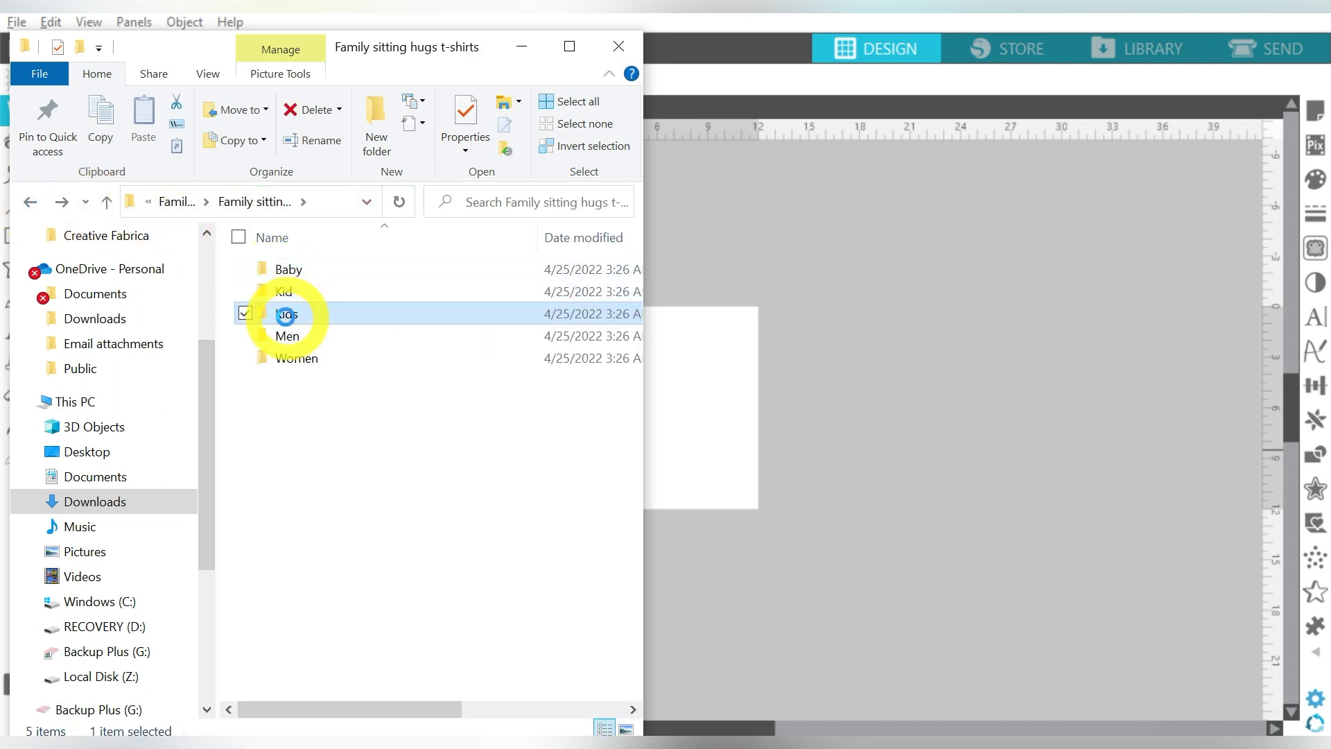
double_click(286, 315)
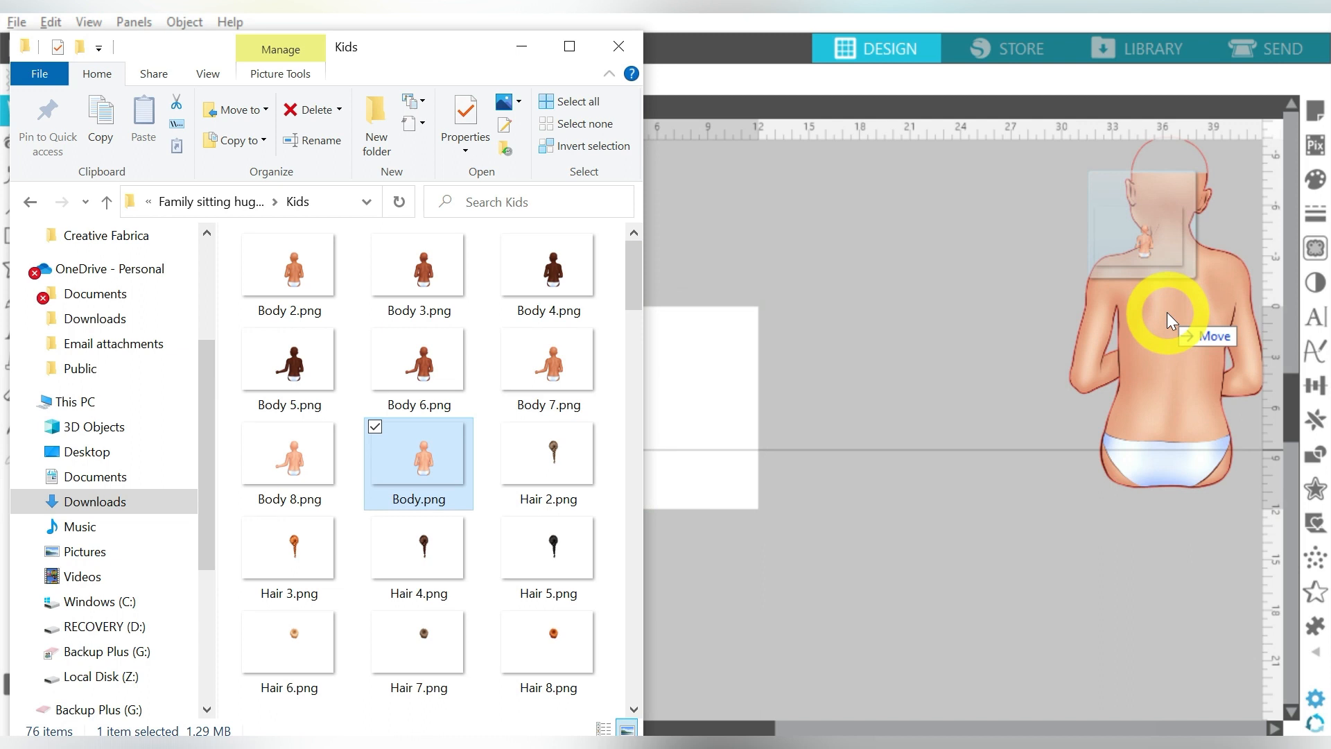
left_click(419, 554)
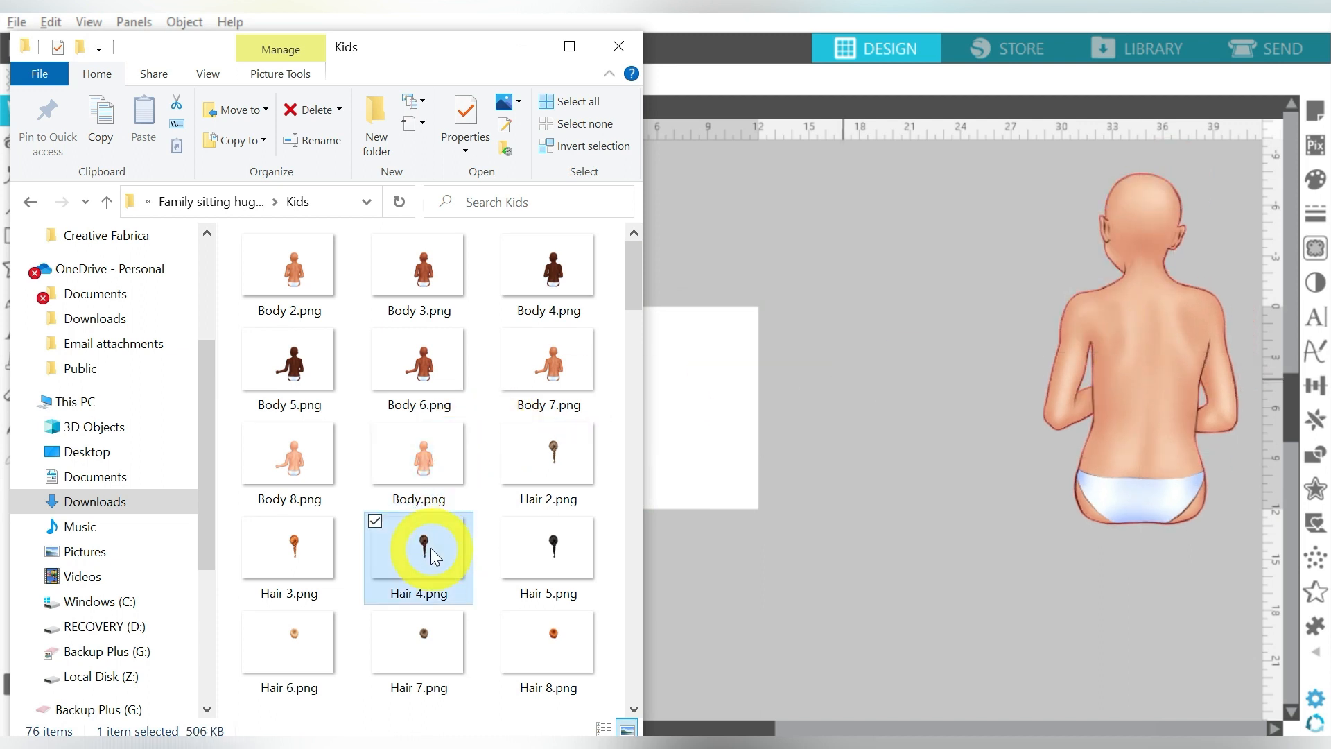
double_click(419, 548)
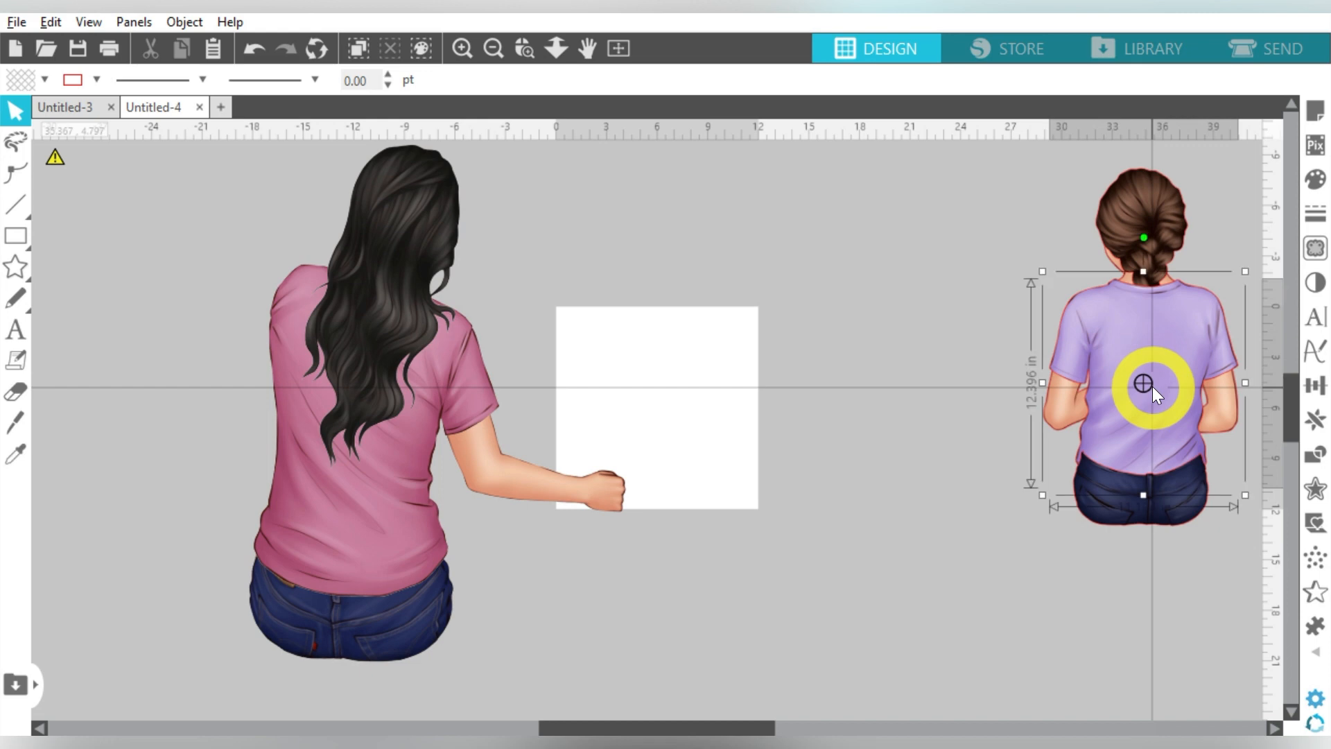
Scale the girl up and seat her under the woman's arm.
left_click_drag(1142, 383, 1141, 206)
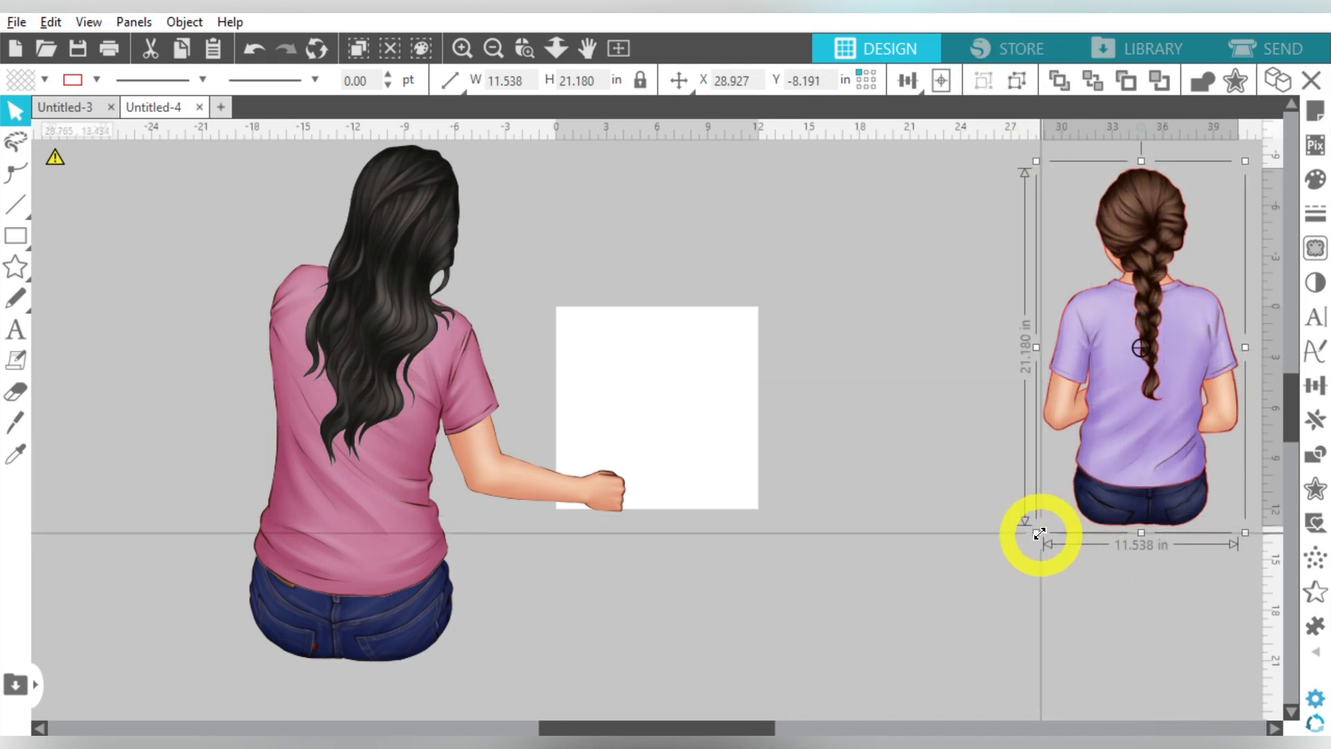
left_click_drag(1037, 533, 998, 568)
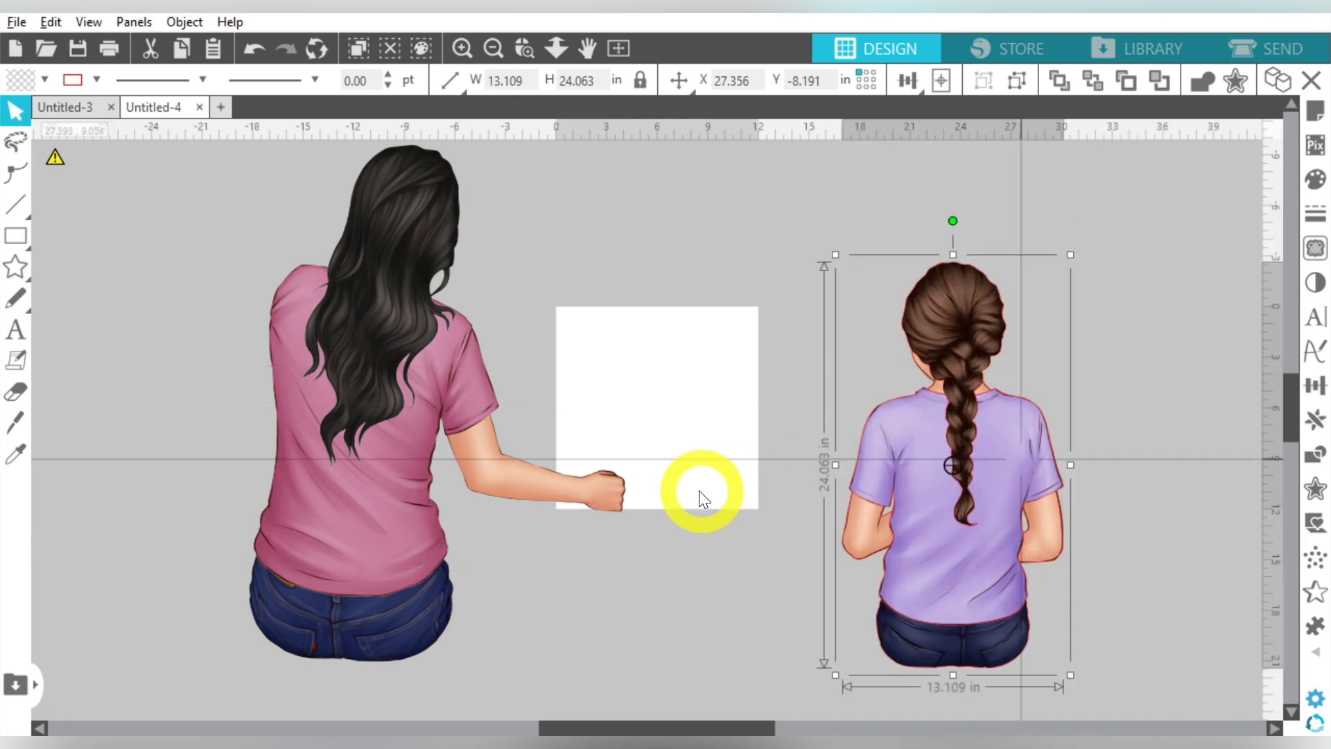
left_click_drag(953, 464, 612, 449)
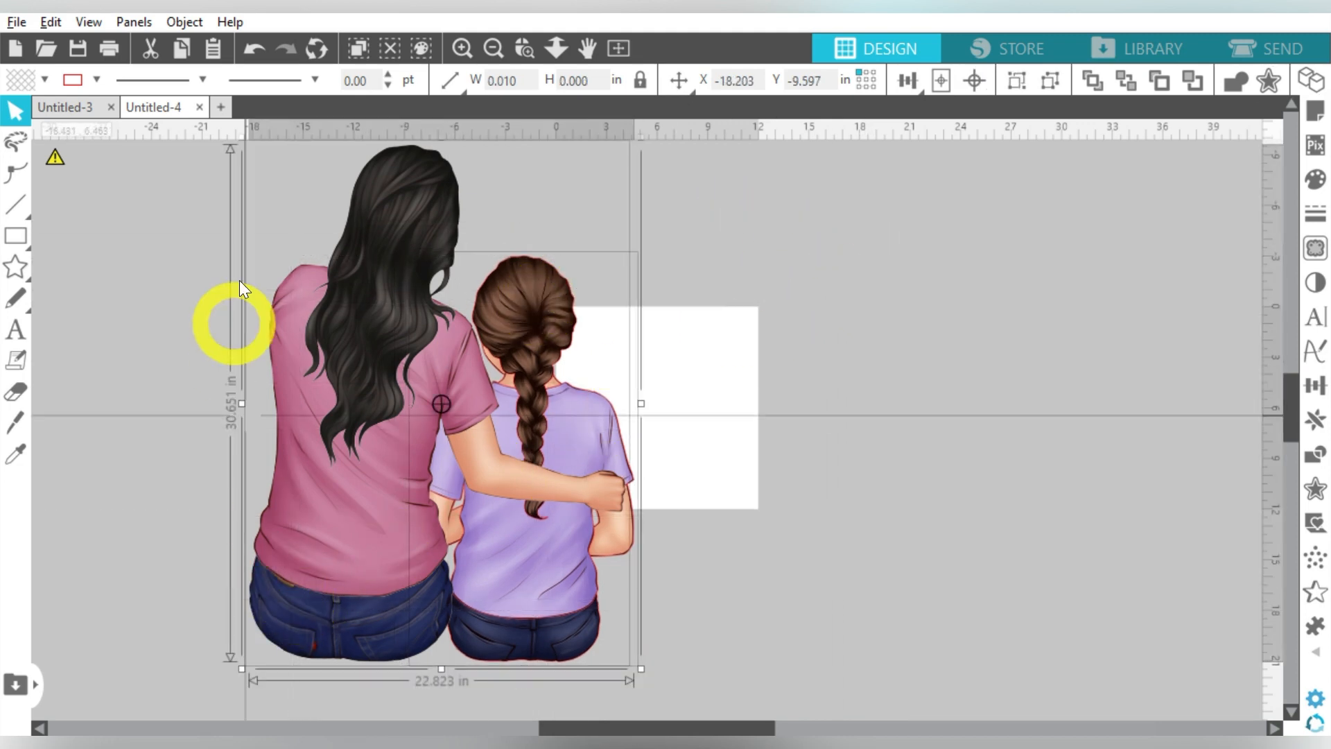
left_click(94, 81)
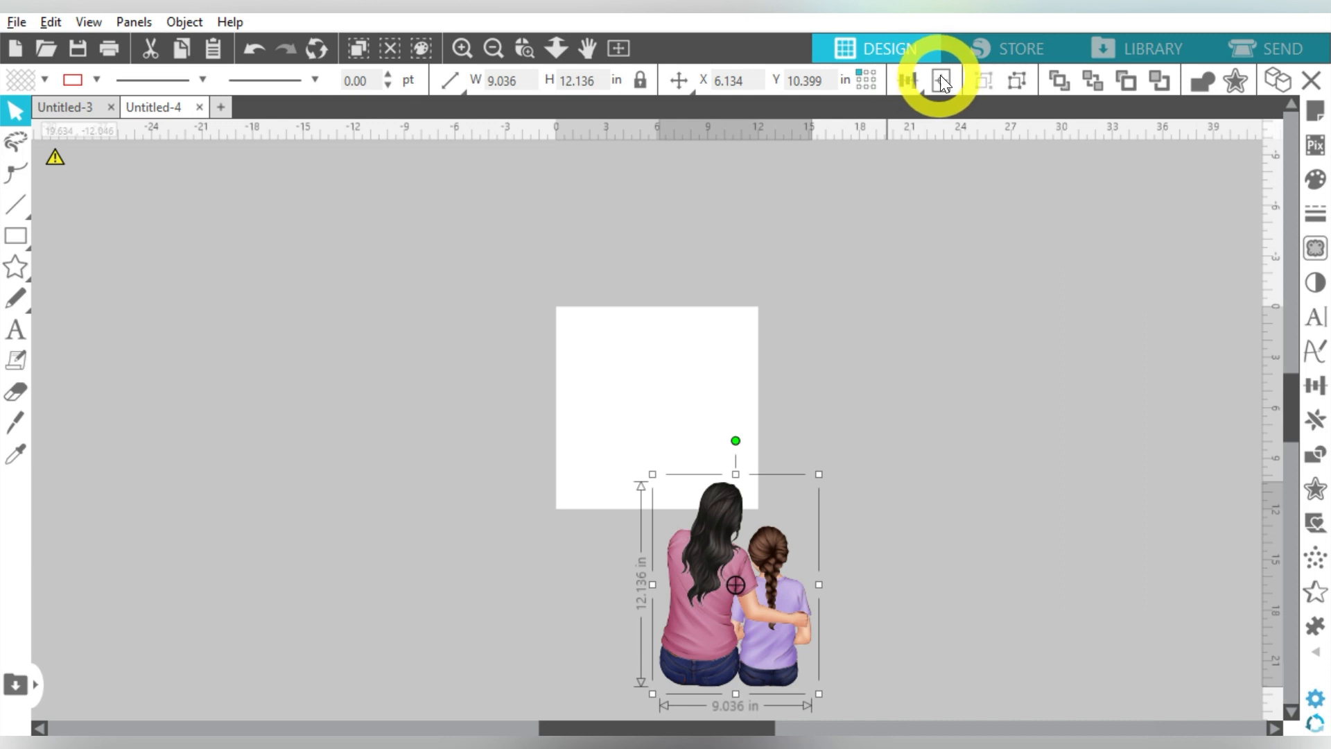
Center the hugging woman-and-girl pair on the page with Center to Page.
left_click(943, 79)
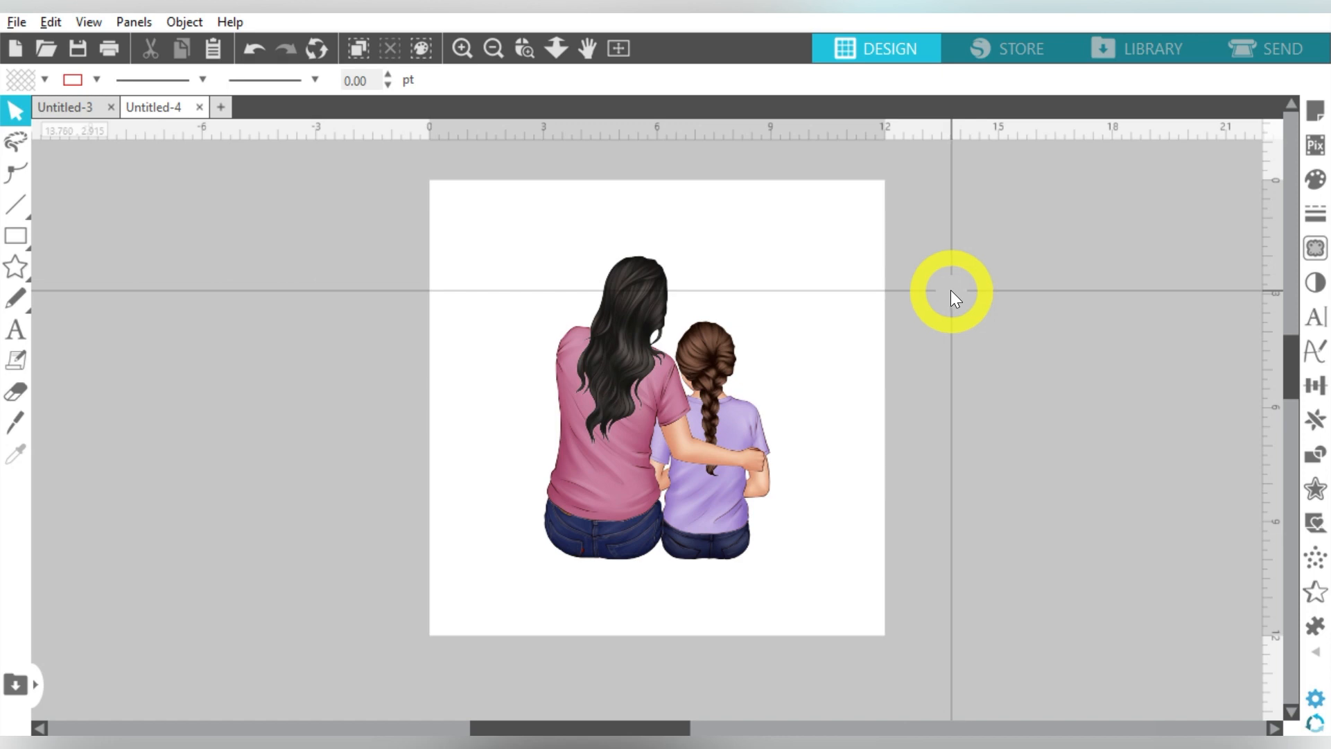
left_click(15, 331)
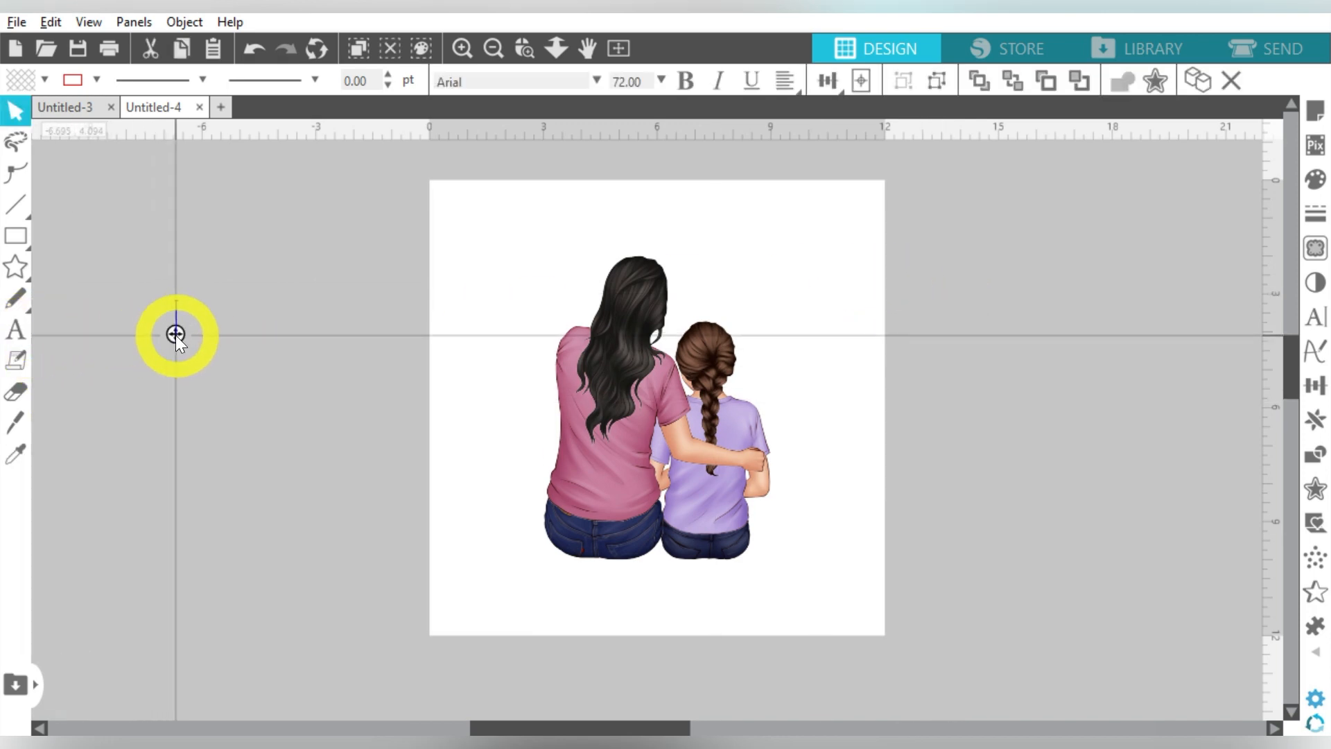
Type 'Best Friends' left of the page, fill it black, and show text style options.
type("Bes")
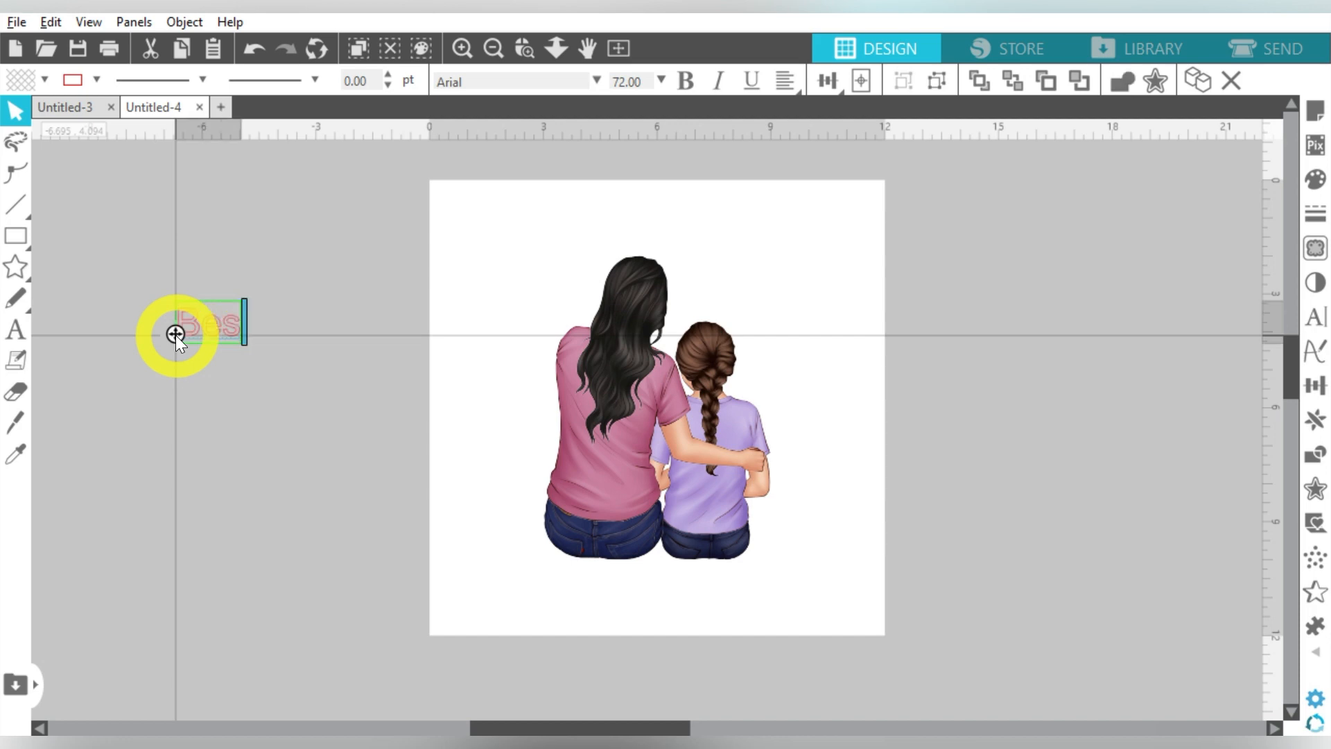
type("Best Friends")
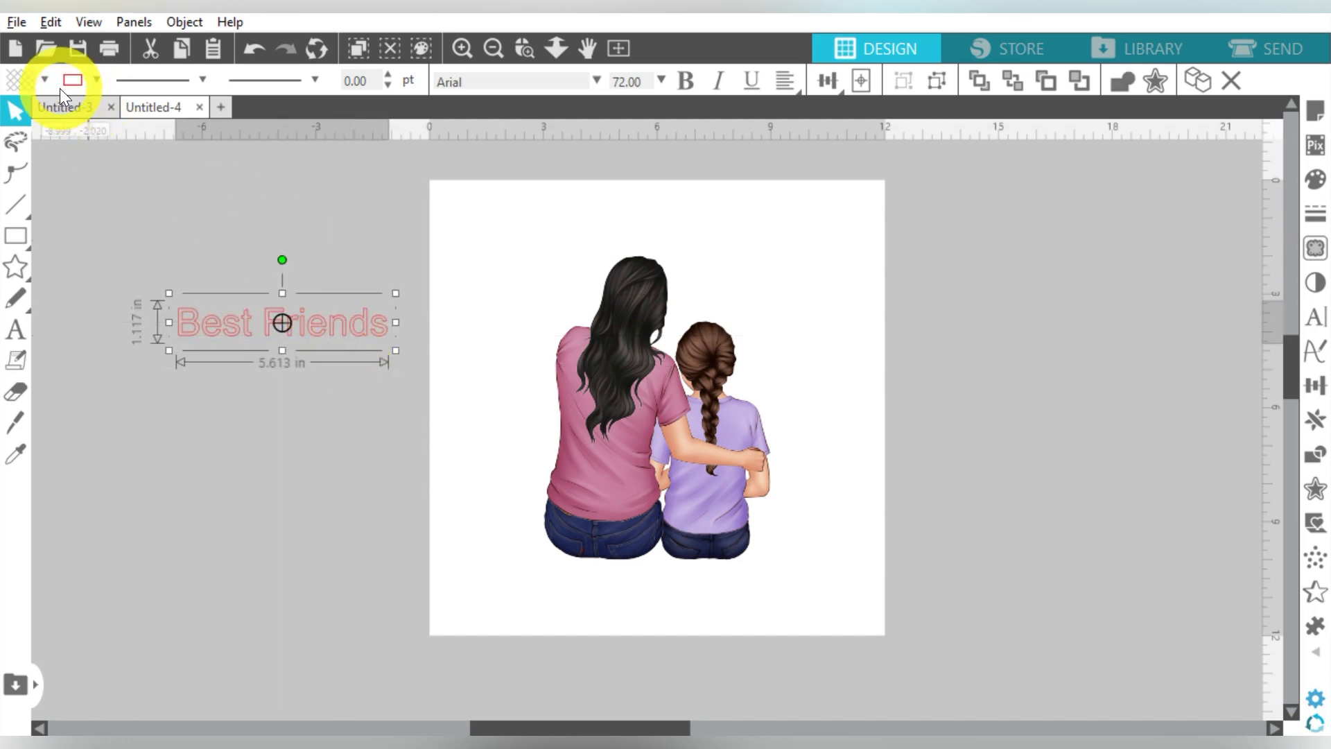
left_click(44, 82)
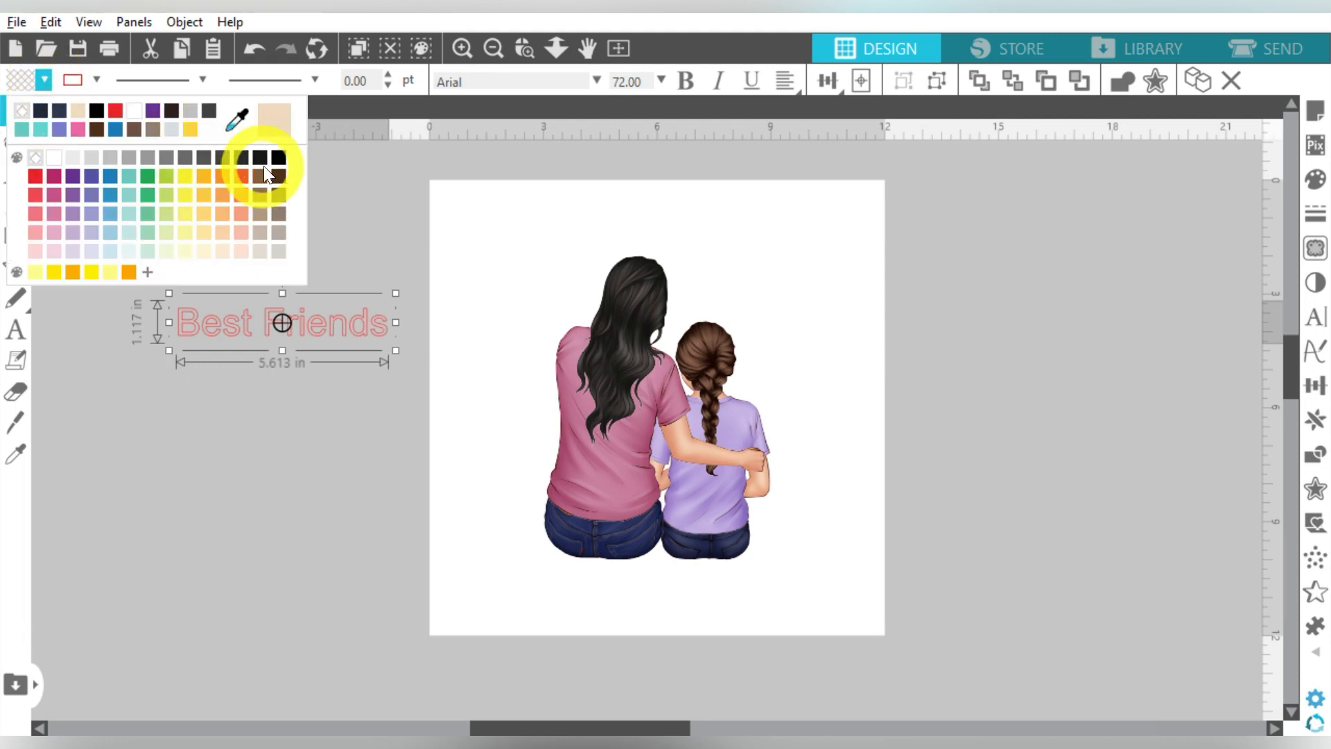
left_click(270, 172)
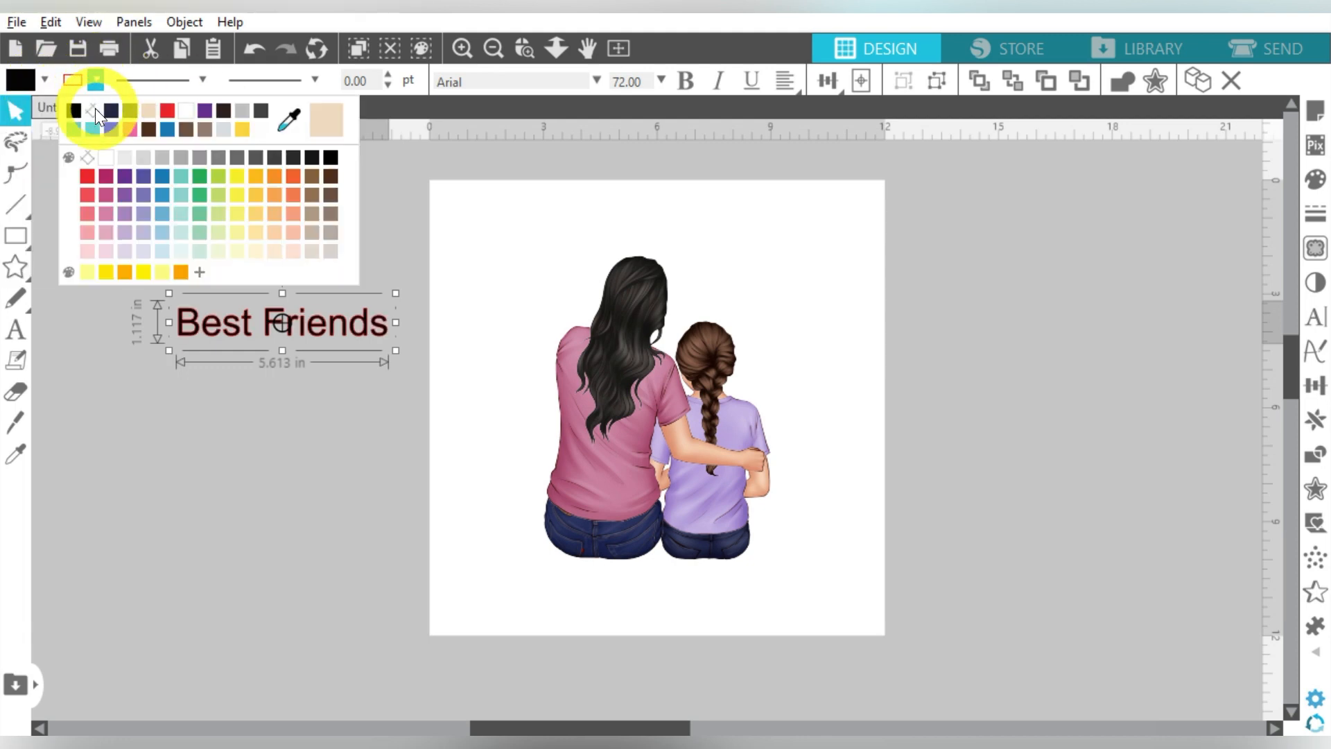
left_click(1319, 316)
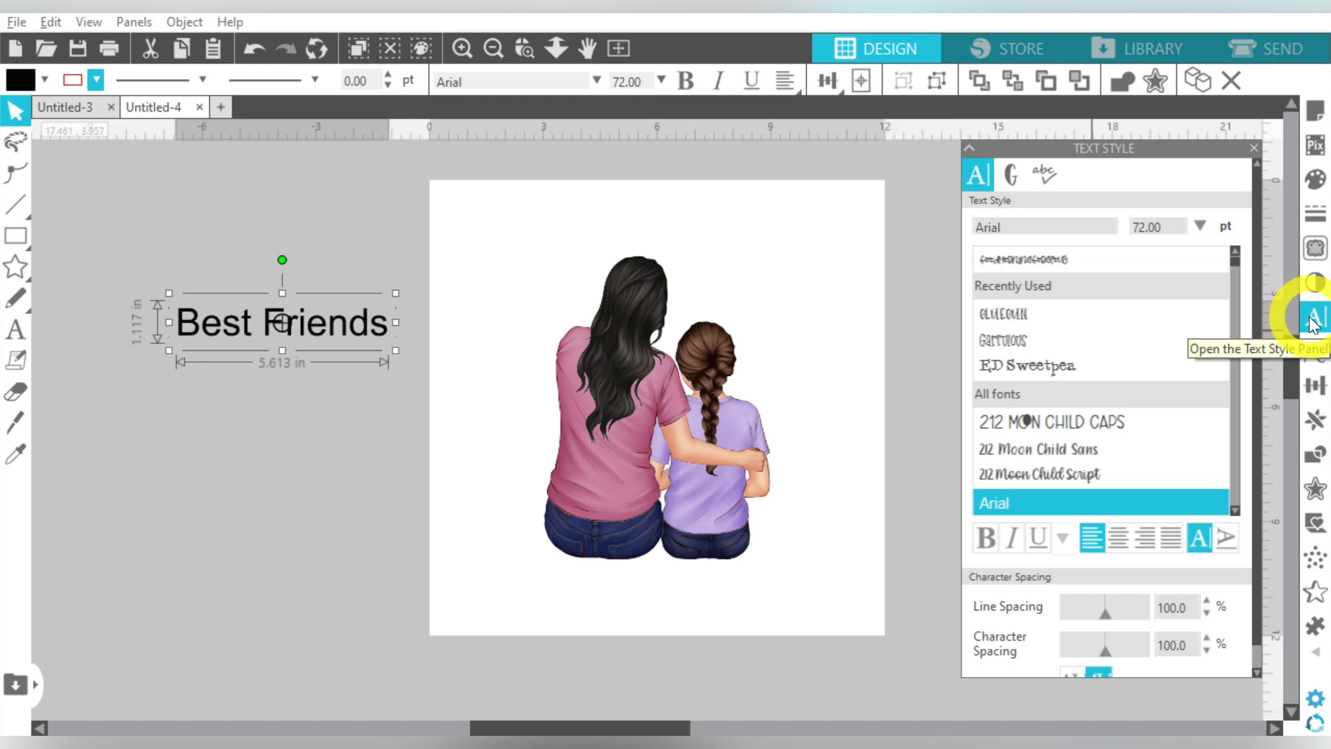